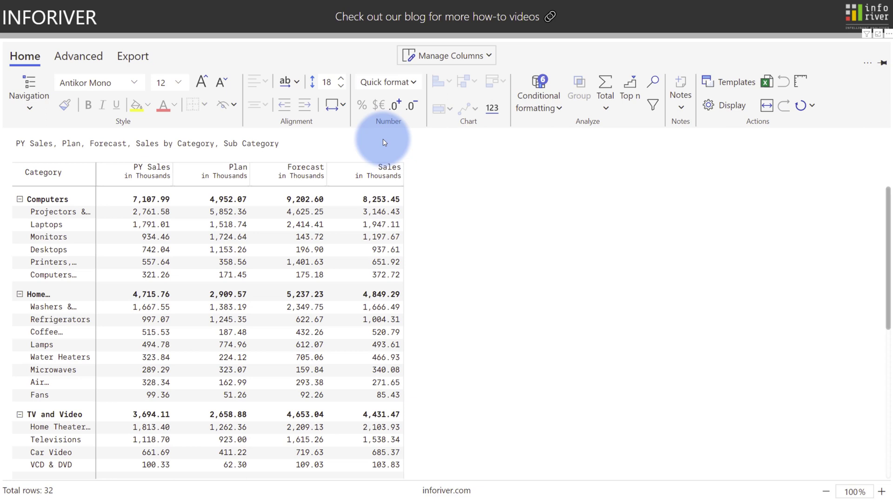
# Try the Uniform and Auto quick number formats, then restore the Native Power BI format
pyautogui.click(388, 82)
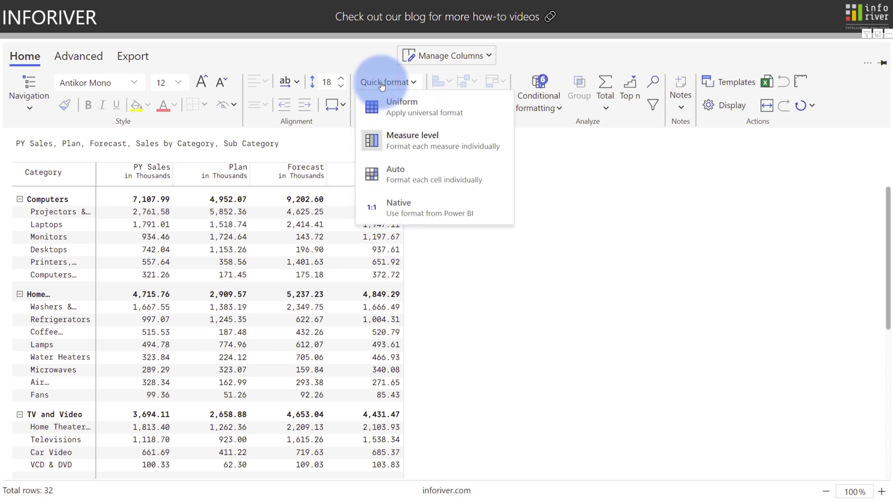
pyautogui.moveTo(408, 141)
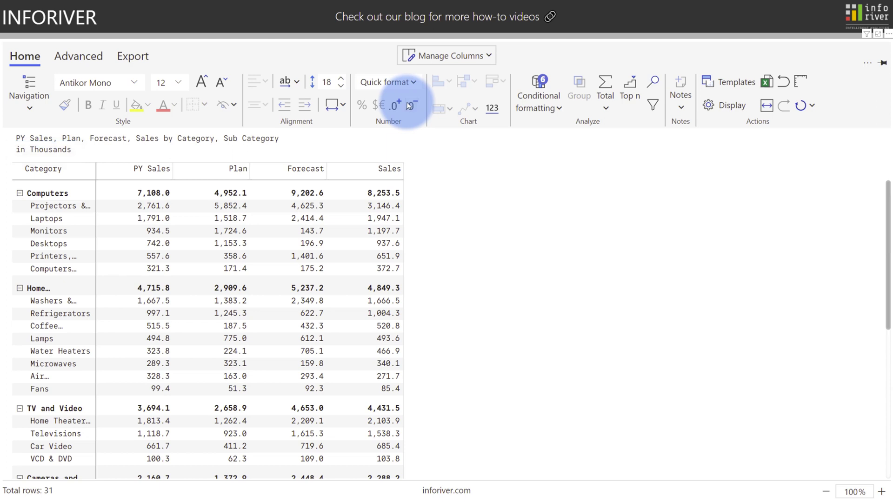
pyautogui.click(389, 82)
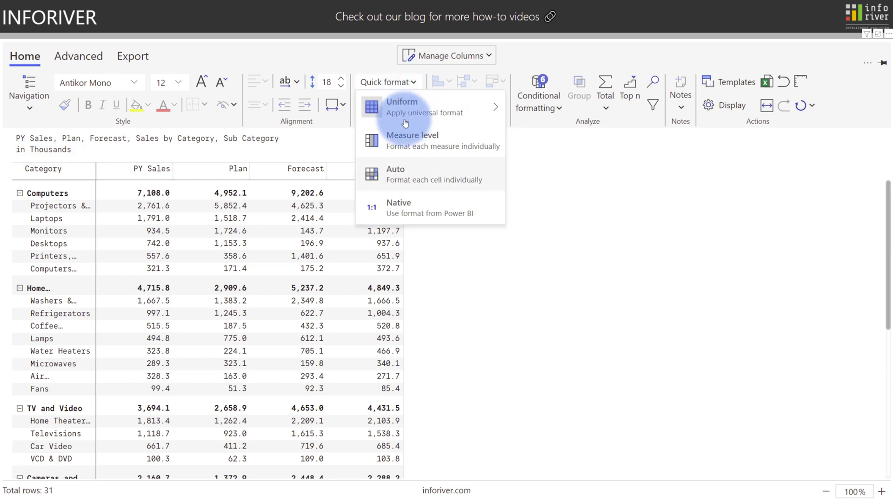
pyautogui.click(401, 102)
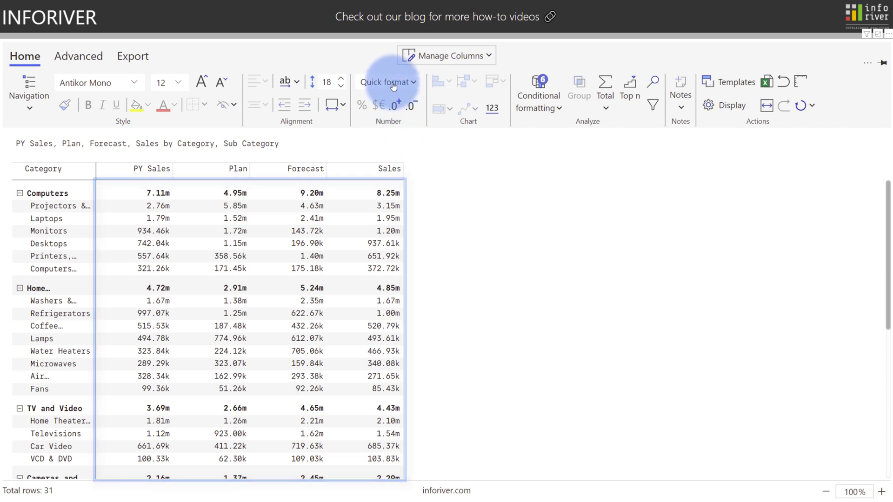
pyautogui.click(389, 82)
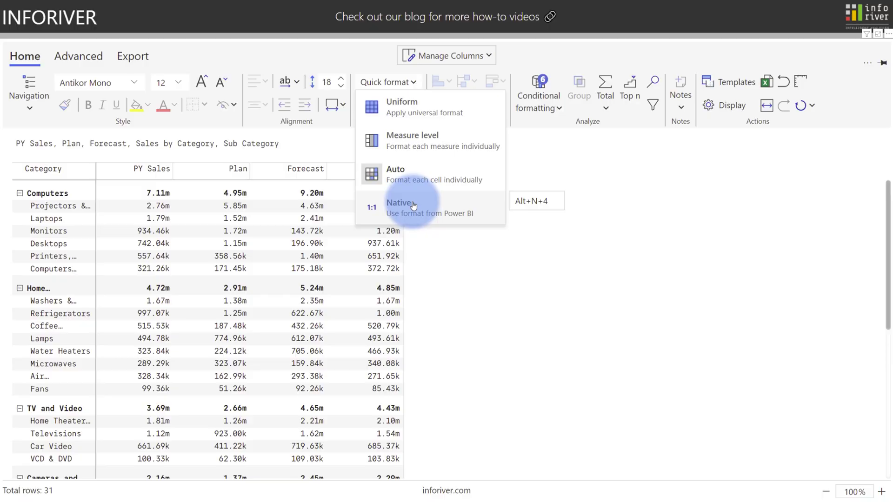
pyautogui.click(401, 206)
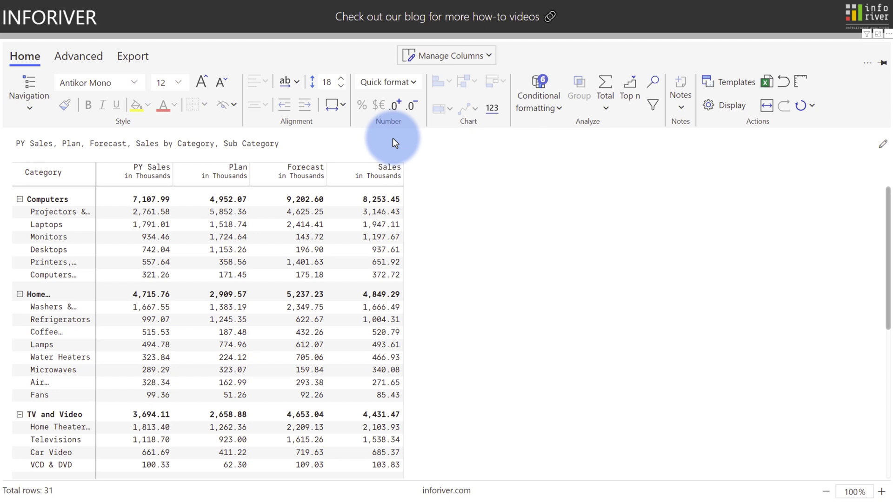
# Add the Sales - Plan and Sales - Forecast variance measures, absolute and %, as columns via Manage Columns
pyautogui.click(447, 54)
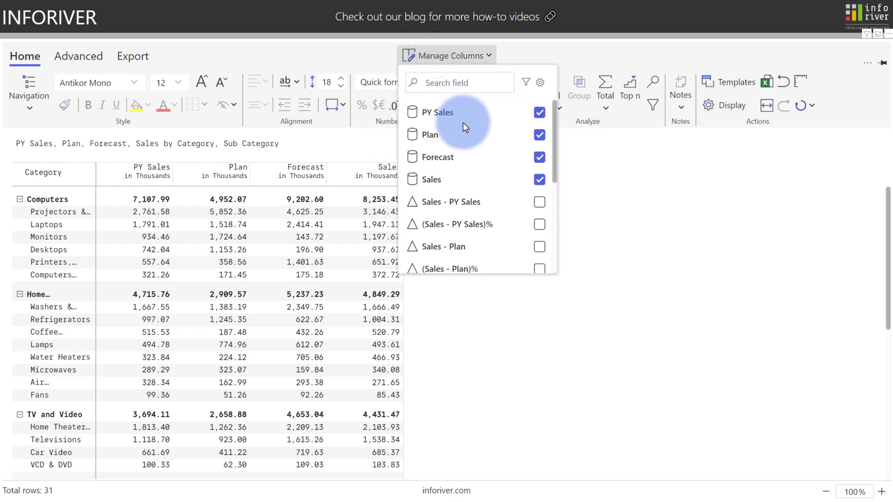
pyautogui.click(539, 148)
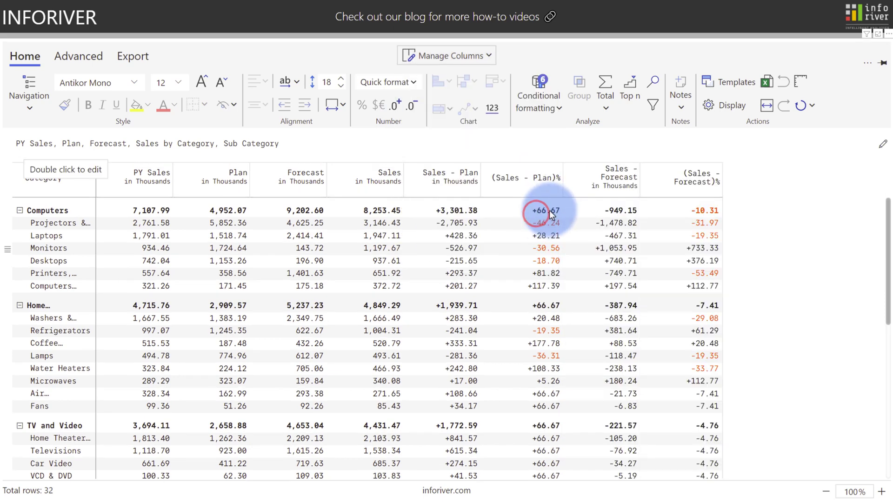
# Classify (Sales - Forecast)% with an arrow icon set split at 0, applied to values and totals
pyautogui.click(690, 178)
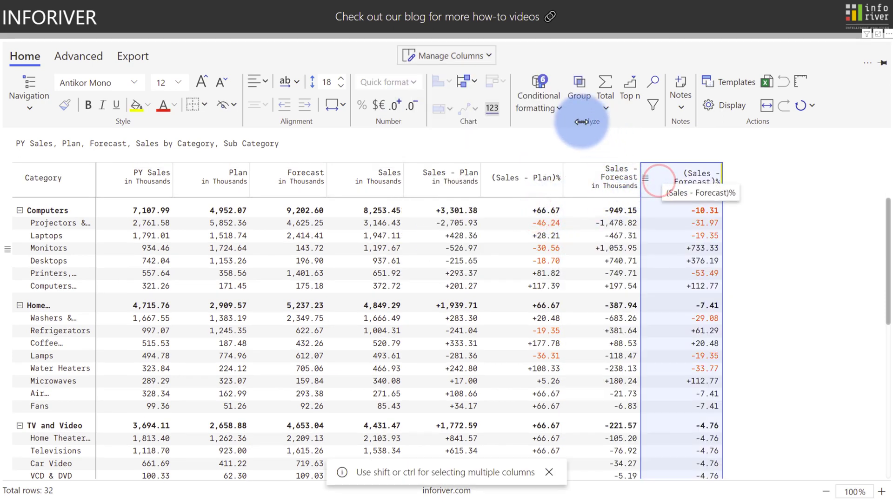
pyautogui.click(537, 91)
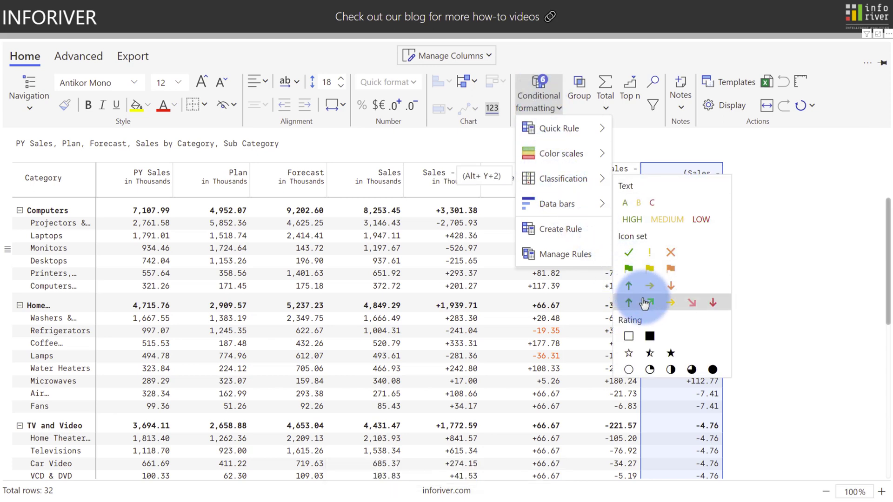
pyautogui.click(629, 302)
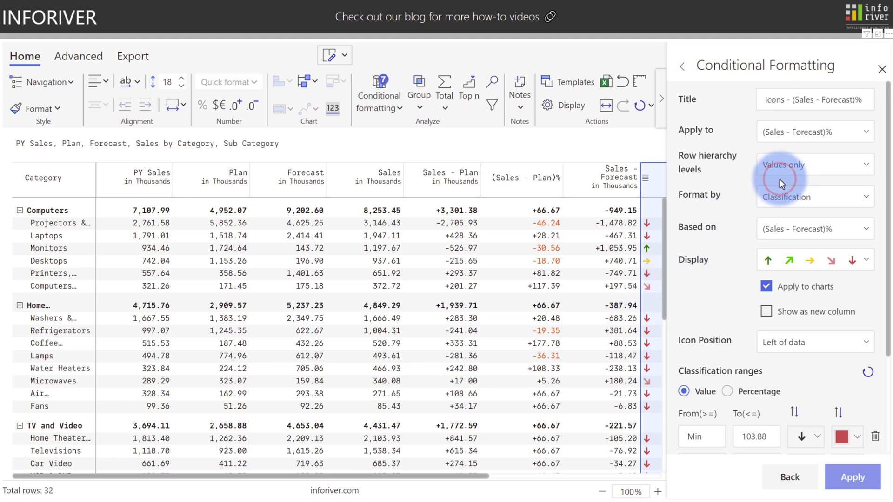
pyautogui.scroll(-3)
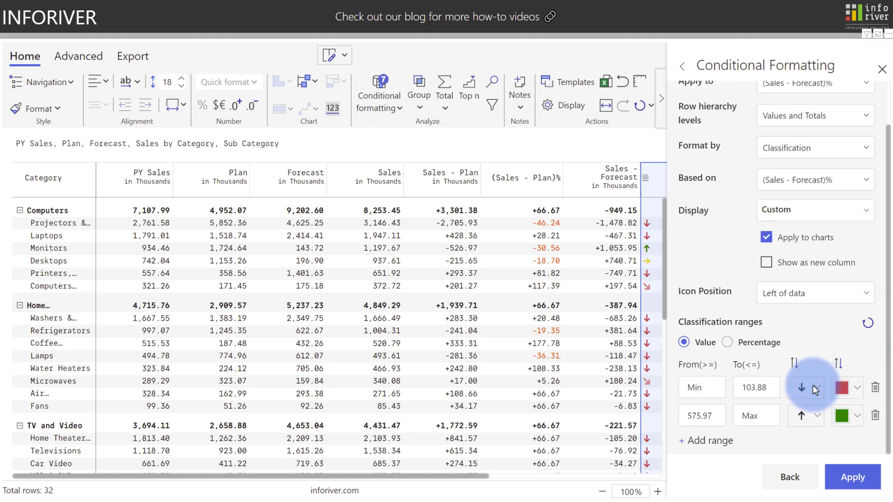
pyautogui.click(756, 388)
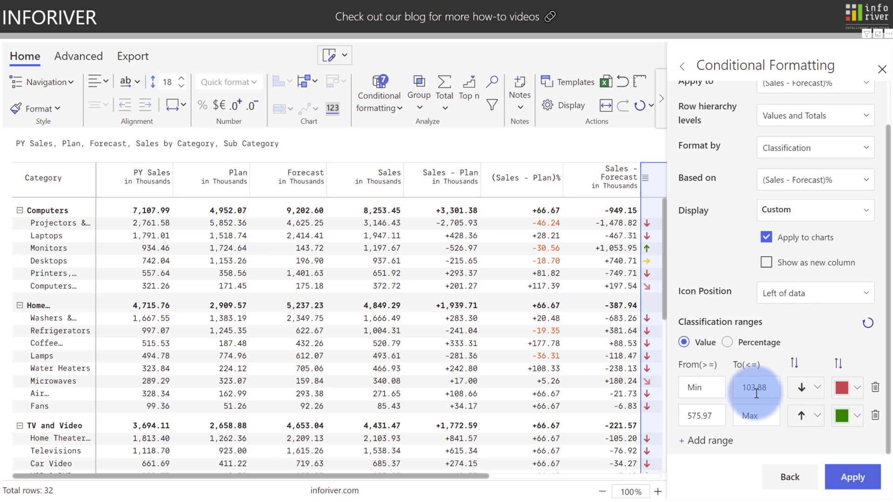
pyautogui.click(853, 477)
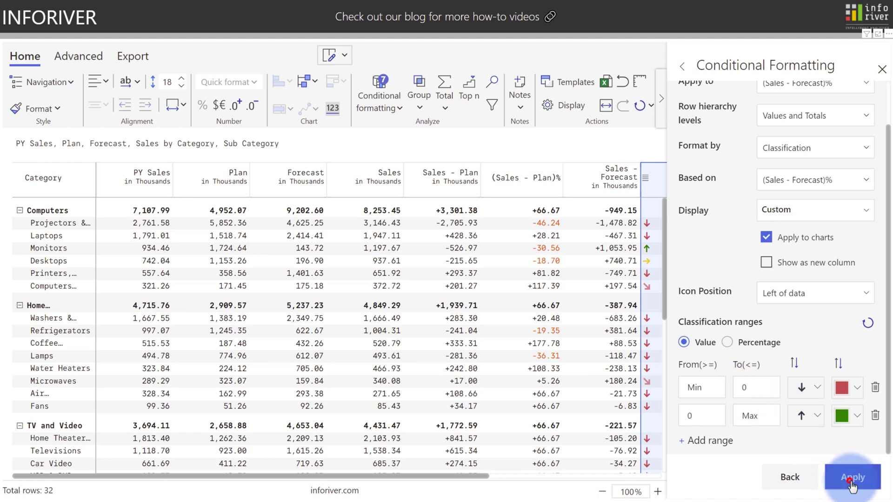
pyautogui.click(853, 477)
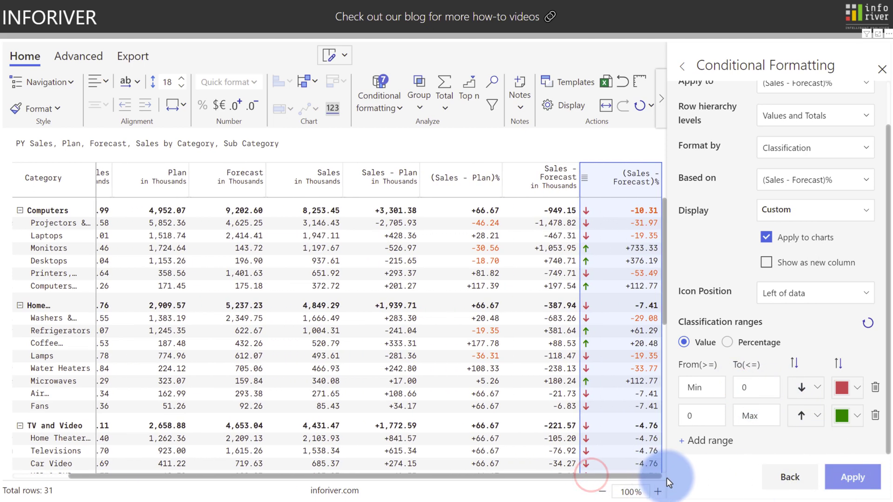
# Position the arrows to the right of the data and apply
pyautogui.click(816, 293)
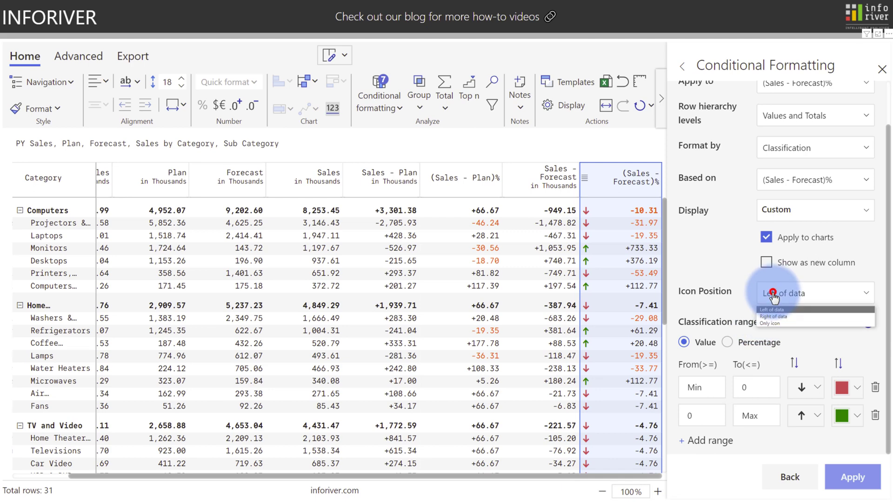
pyautogui.click(772, 316)
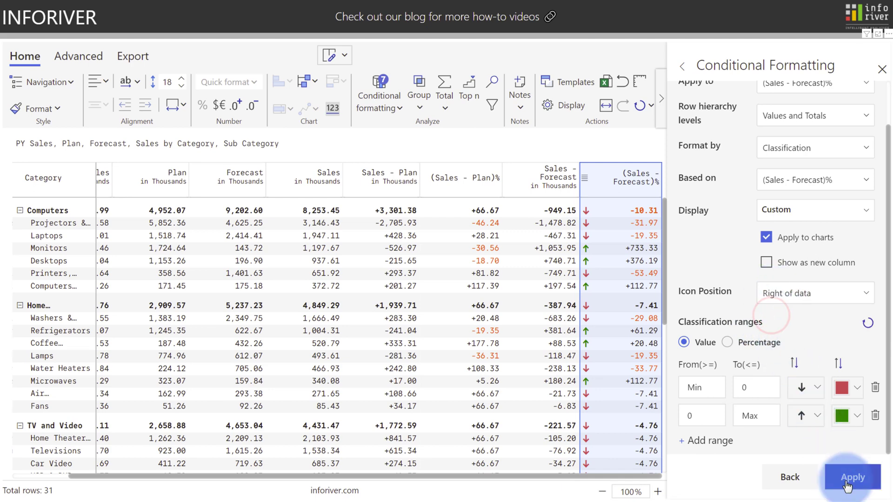
pyautogui.click(853, 477)
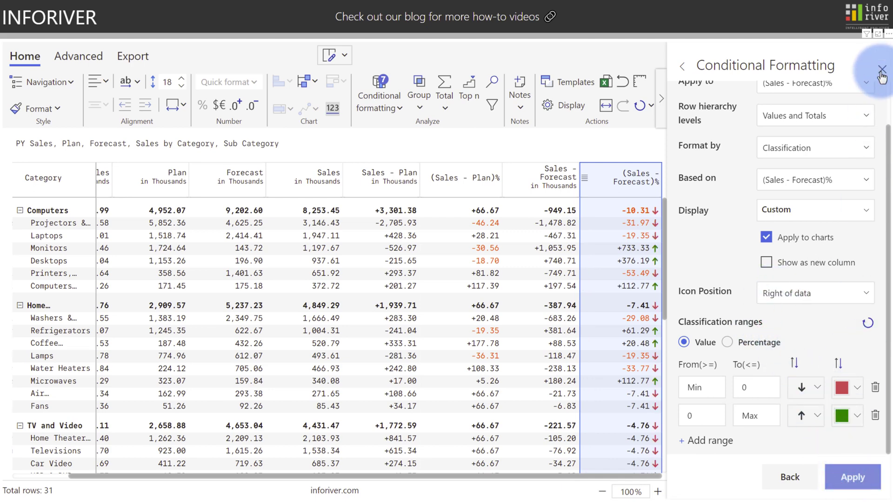
# Add blue data bars to the Sales column and close the formatting panel
pyautogui.click(880, 66)
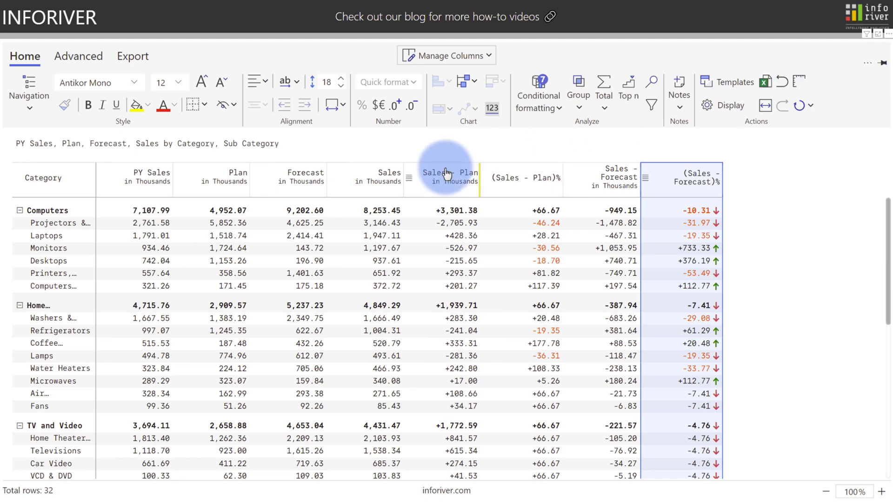
pyautogui.click(367, 178)
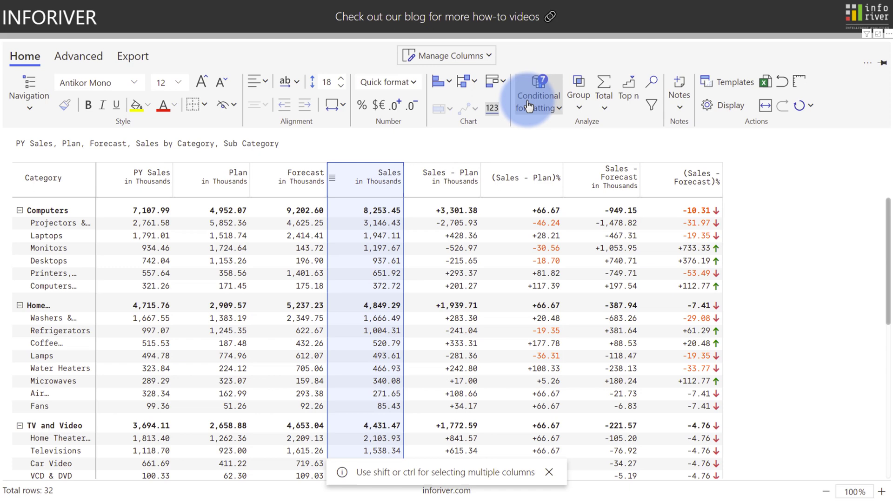
pyautogui.click(537, 94)
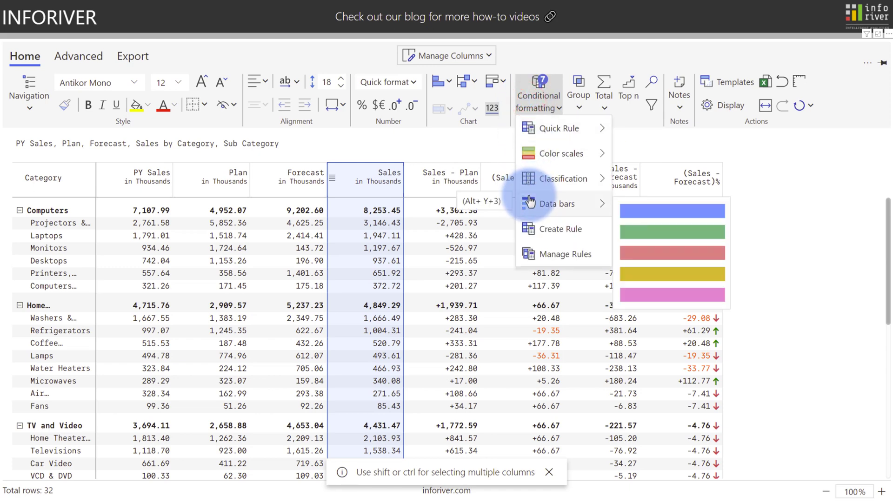
pyautogui.click(557, 204)
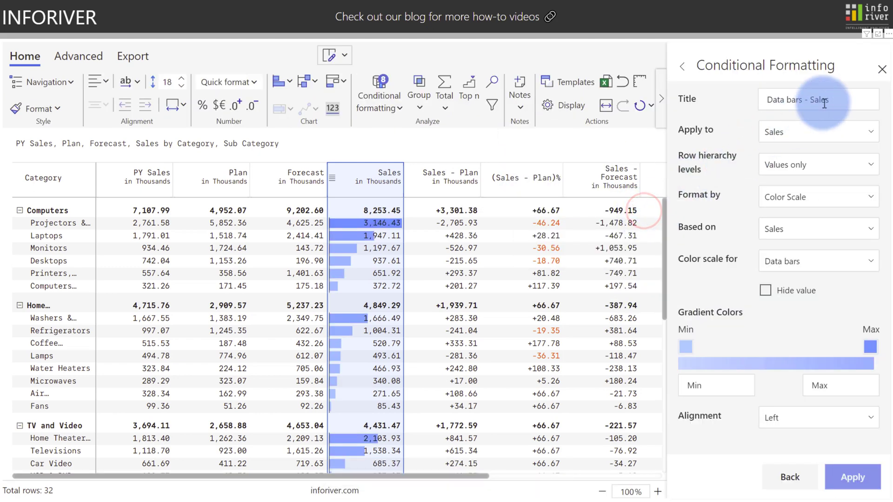
pyautogui.click(853, 477)
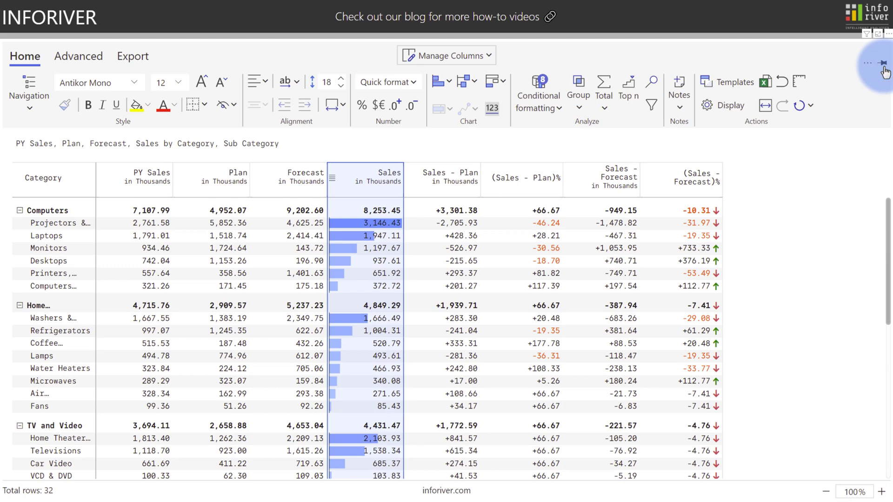
pyautogui.click(687, 179)
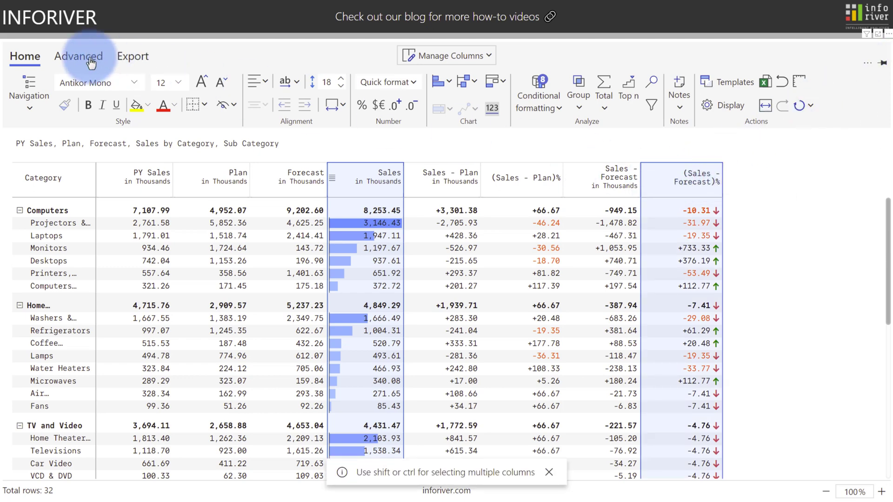
# Blend Sales and (Sales - Forecast)% vertically into a new 'Sales & Fcst Var %' column, then return to Home
pyautogui.click(378, 86)
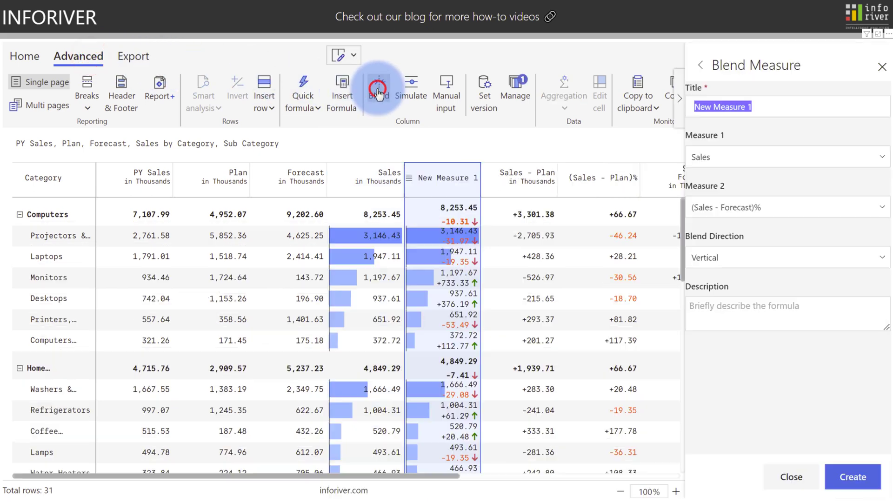
pyautogui.write('Sales & Fcst Var %')
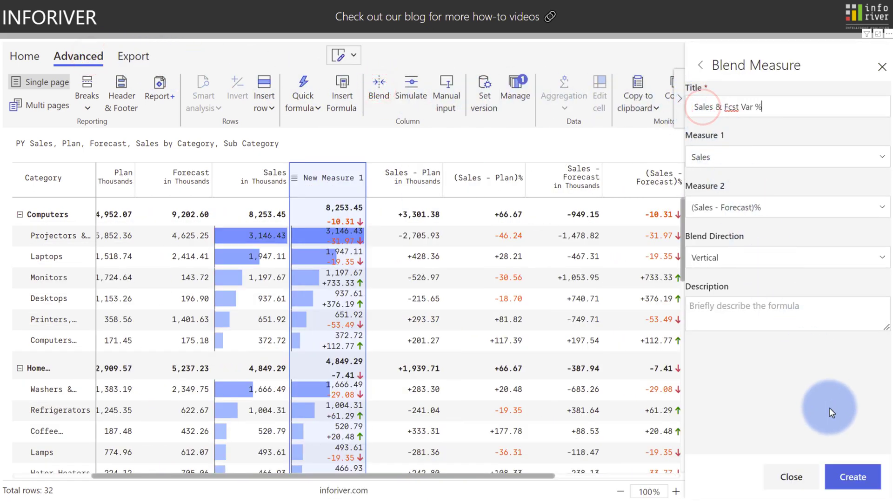
pyautogui.click(853, 477)
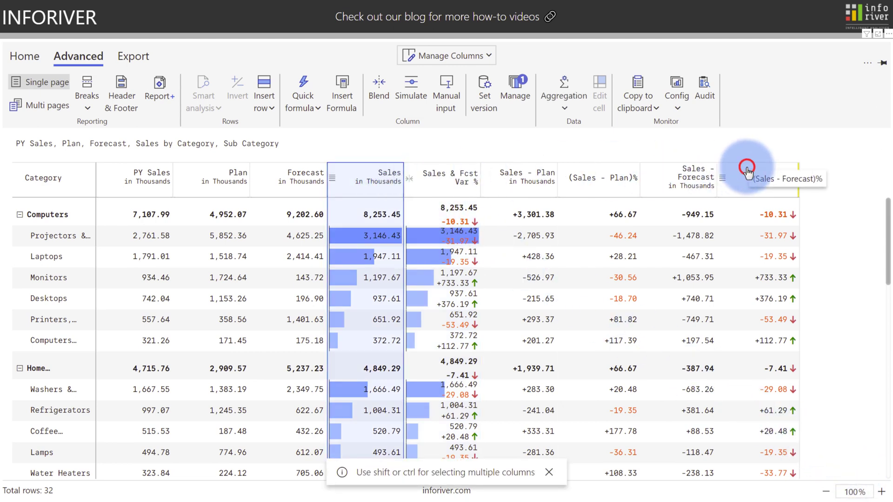
pyautogui.click(747, 172)
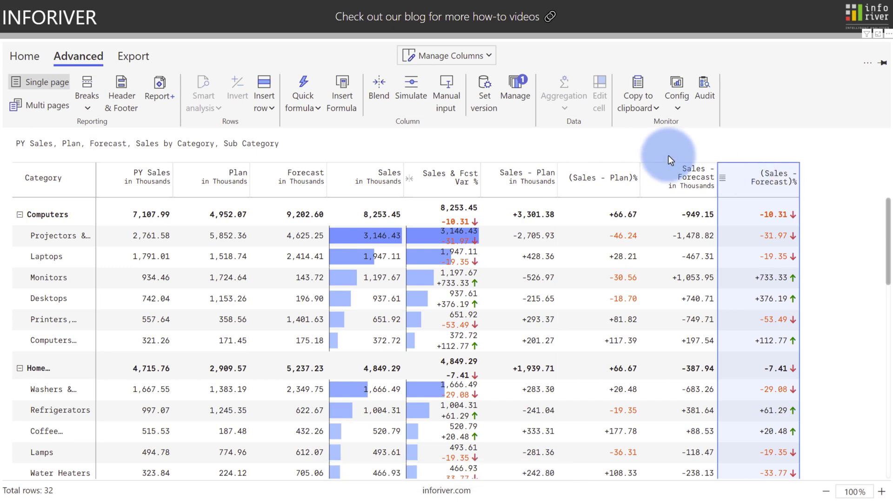
pyautogui.click(25, 55)
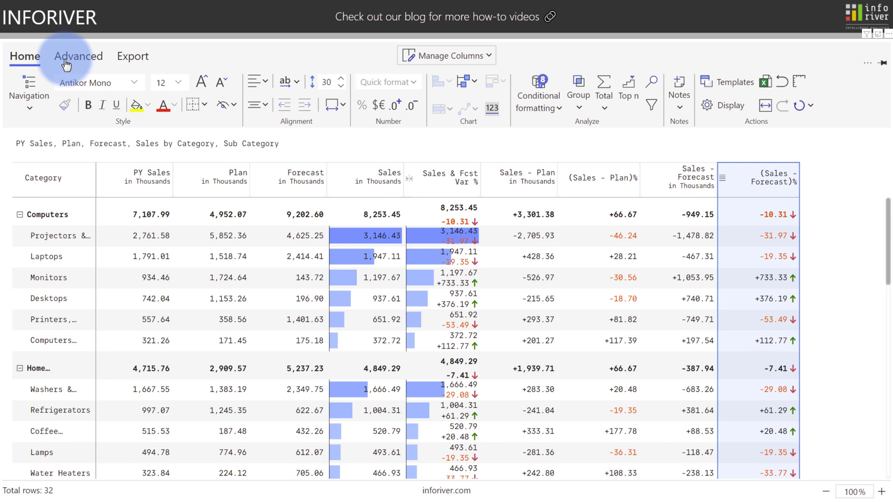
# Delete the Sales and (Sales - Forecast)% columns and move Sales & Fcst Var % next to Category
pyautogui.click(222, 83)
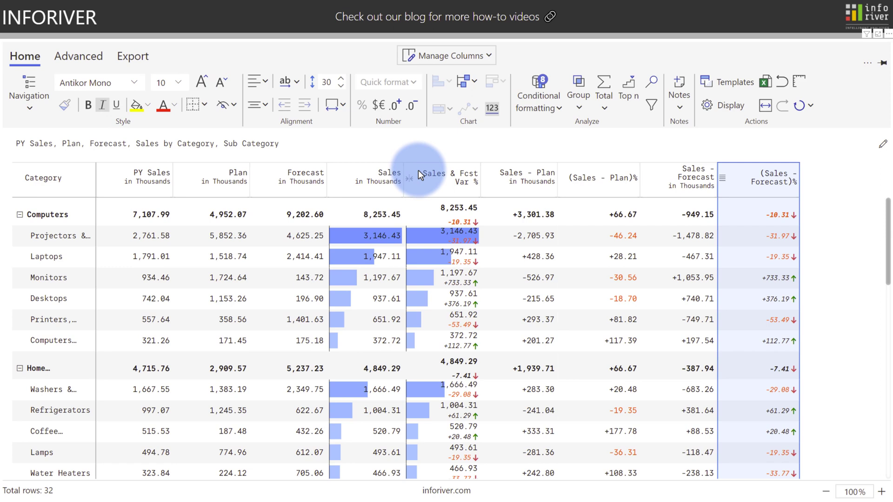
pyautogui.click(445, 179)
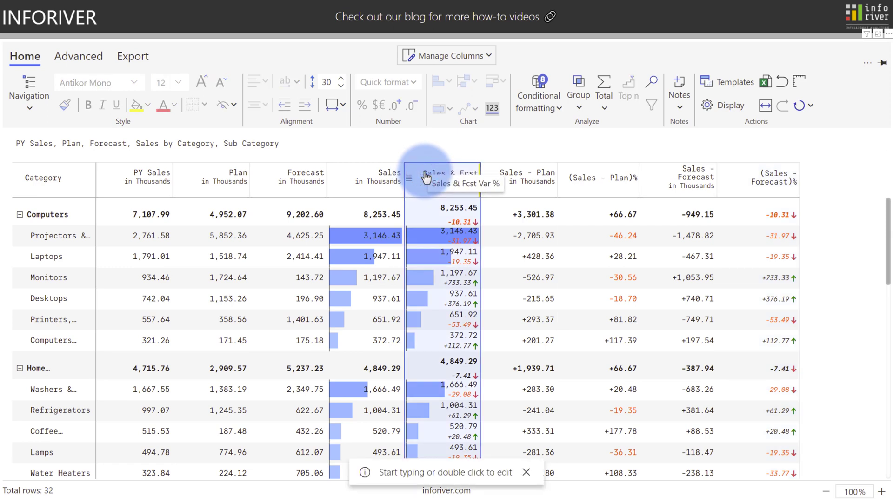
pyautogui.click(387, 177)
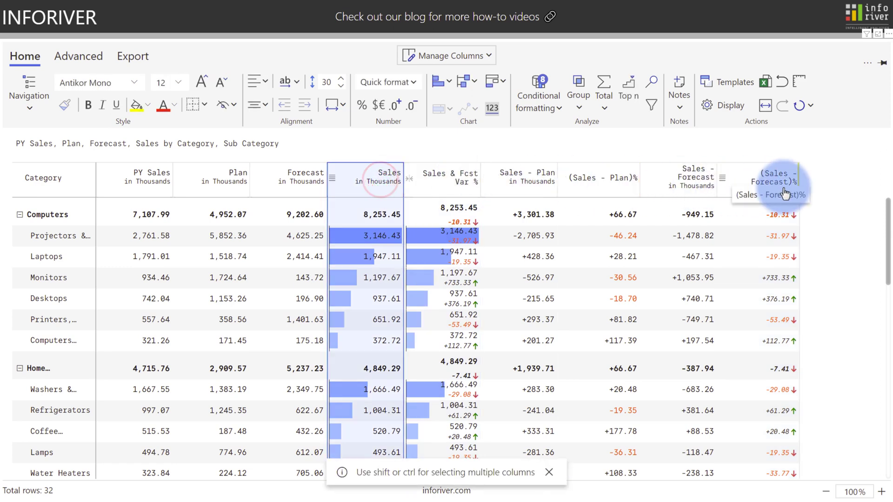
pyautogui.click(769, 177)
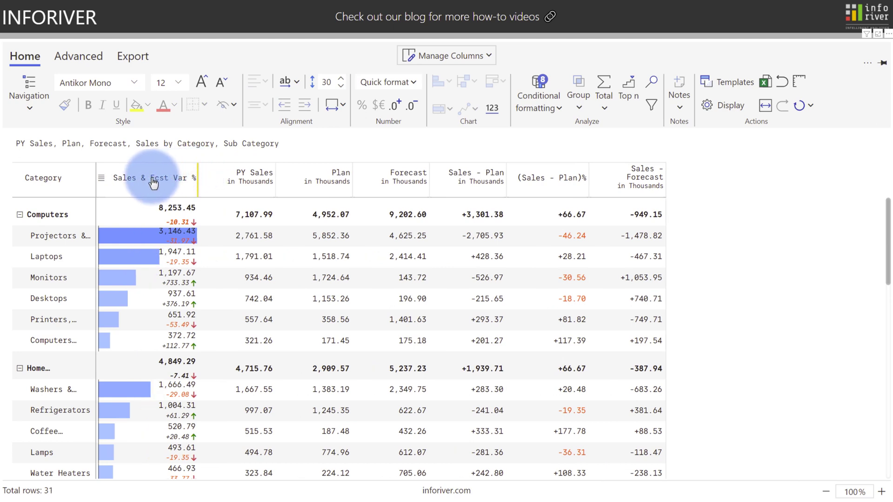
pyautogui.click(152, 177)
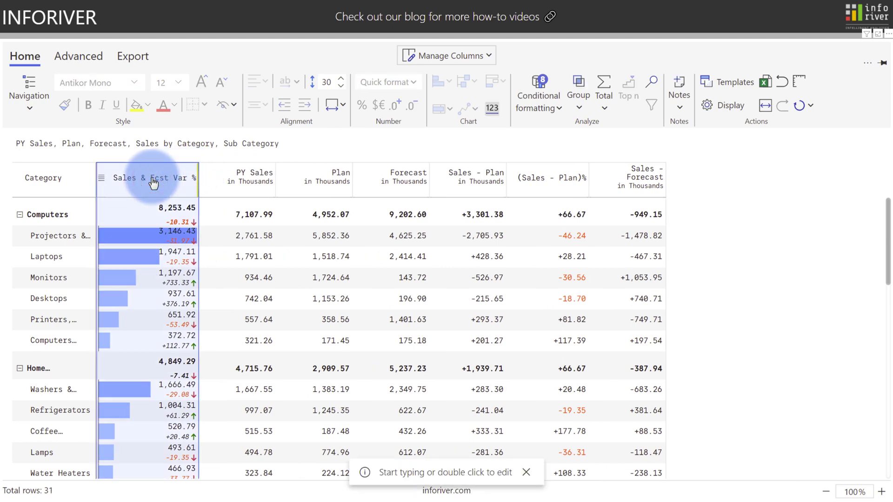
pyautogui.click(537, 94)
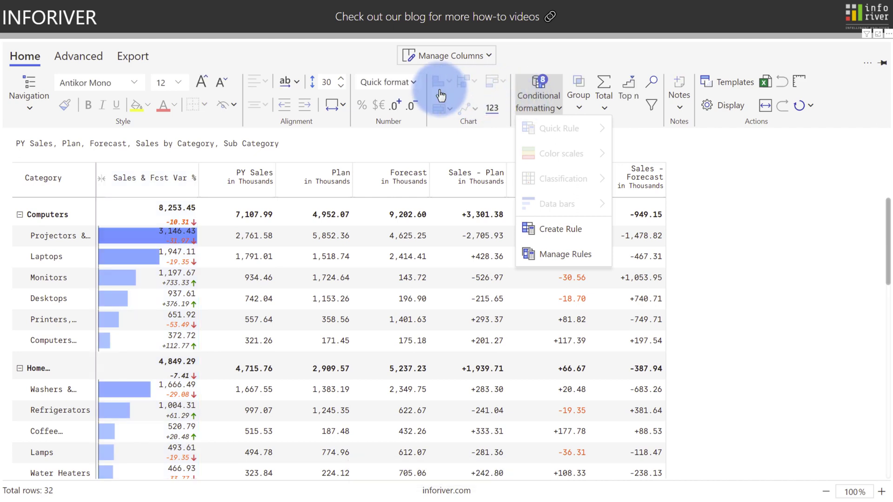
# Chart Sales - Plan as green/red variance bars with Bar Overlap labels enabled
pyautogui.click(467, 176)
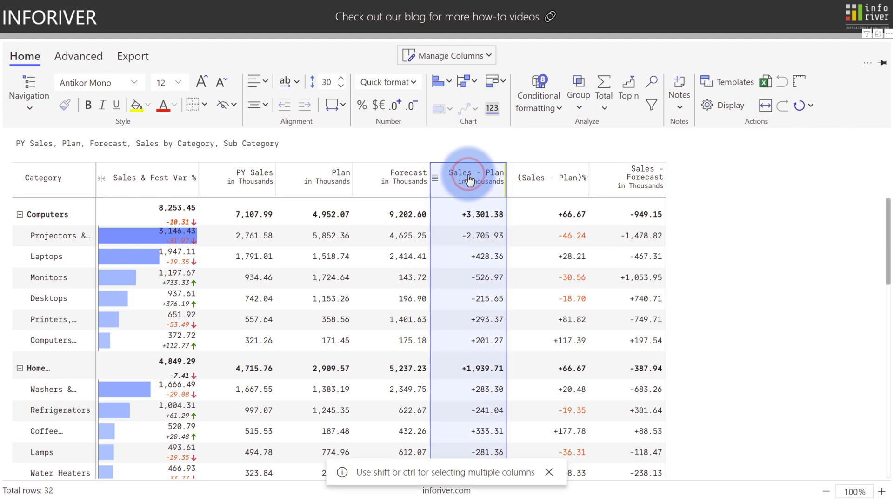
pyautogui.click(438, 81)
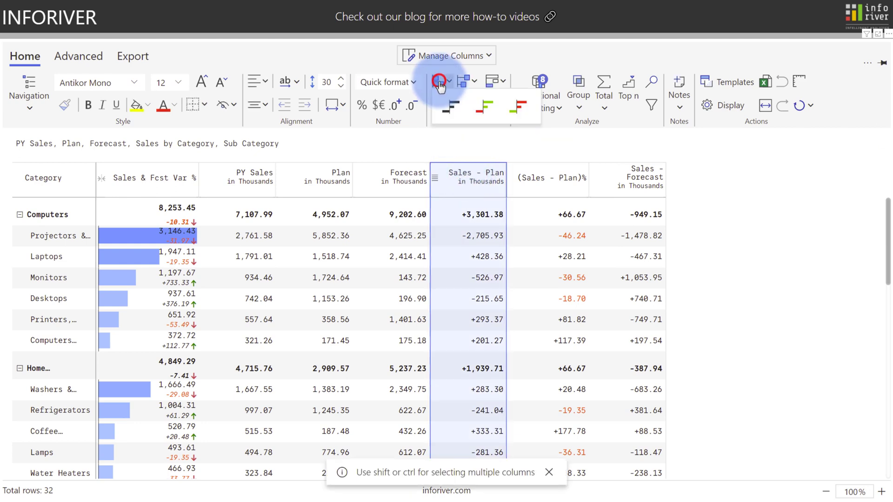
pyautogui.click(461, 81)
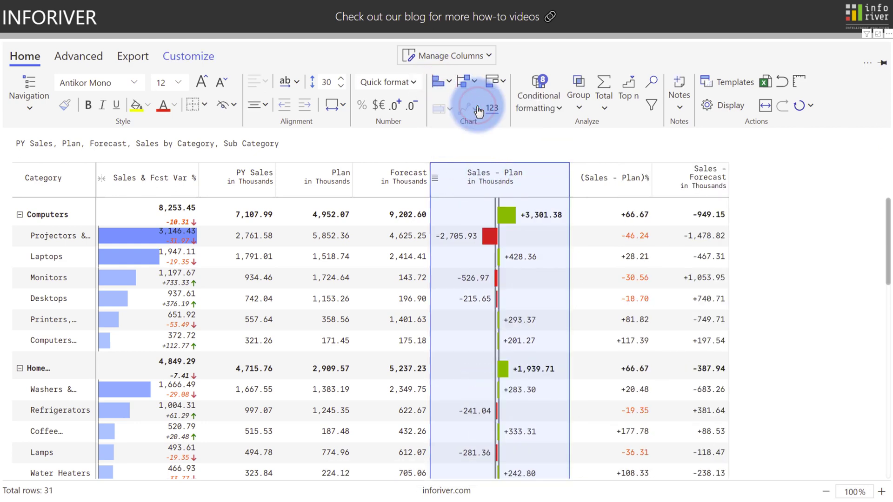
pyautogui.click(188, 56)
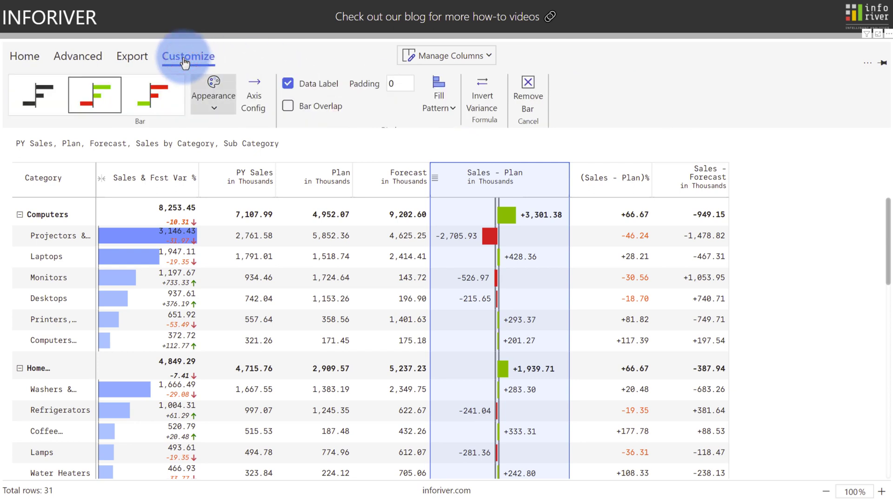
pyautogui.click(288, 106)
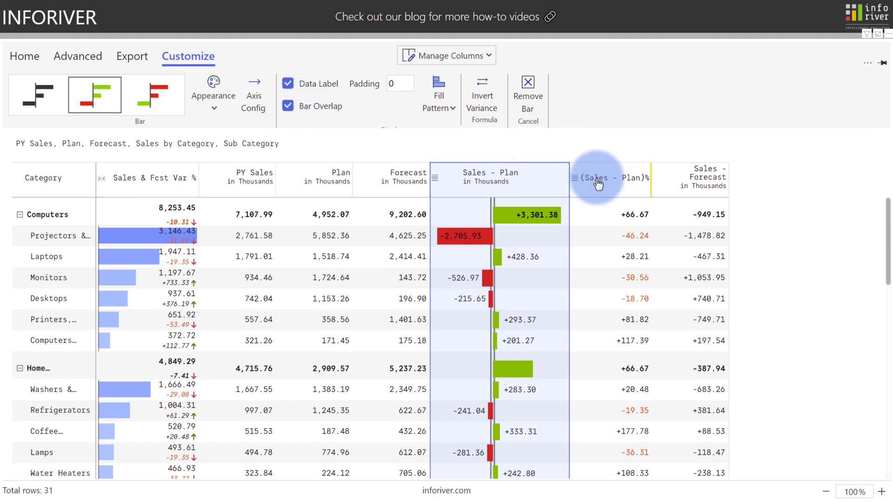
pyautogui.click(611, 178)
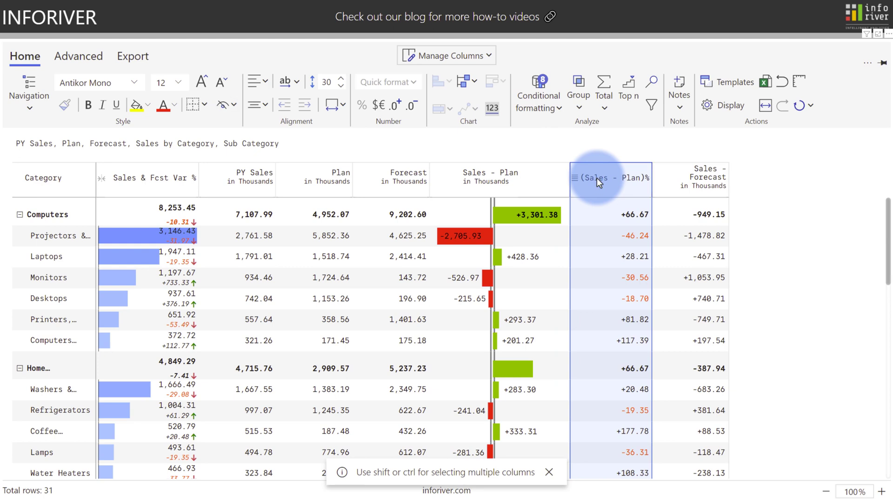
pyautogui.moveTo(462, 82)
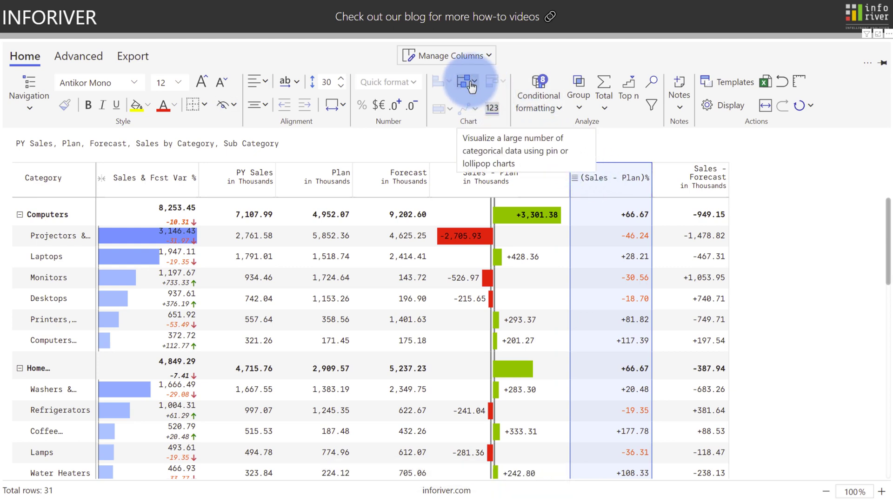
# Show (Sales - Plan)% as a lollipop chart and widen its column, confirming the resize
pyautogui.click(468, 82)
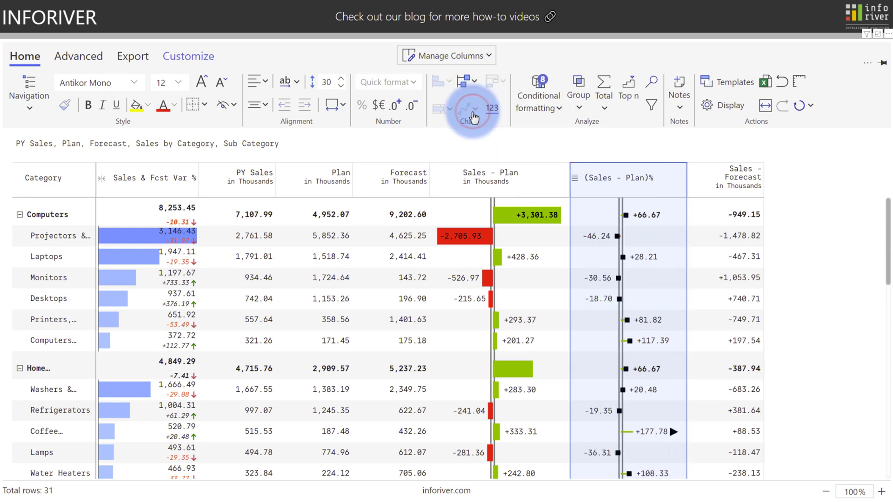
pyautogui.moveTo(471, 110)
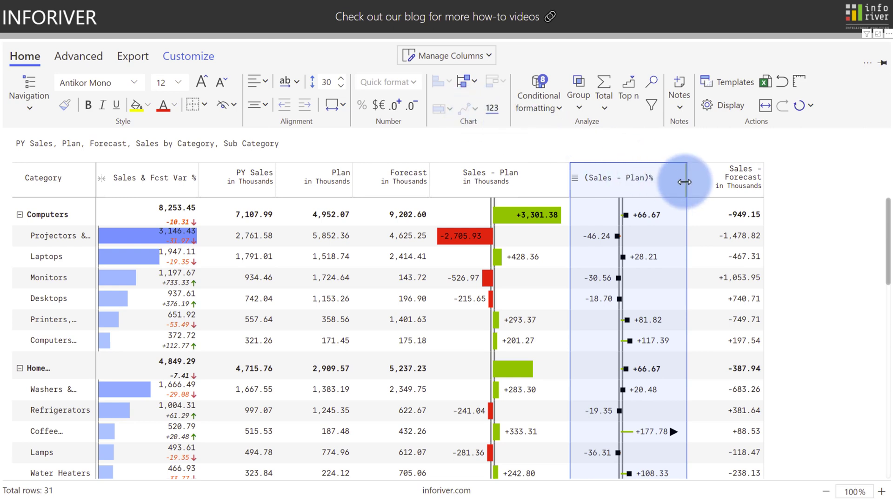
pyautogui.moveTo(687, 182); pyautogui.dragTo(698, 181)
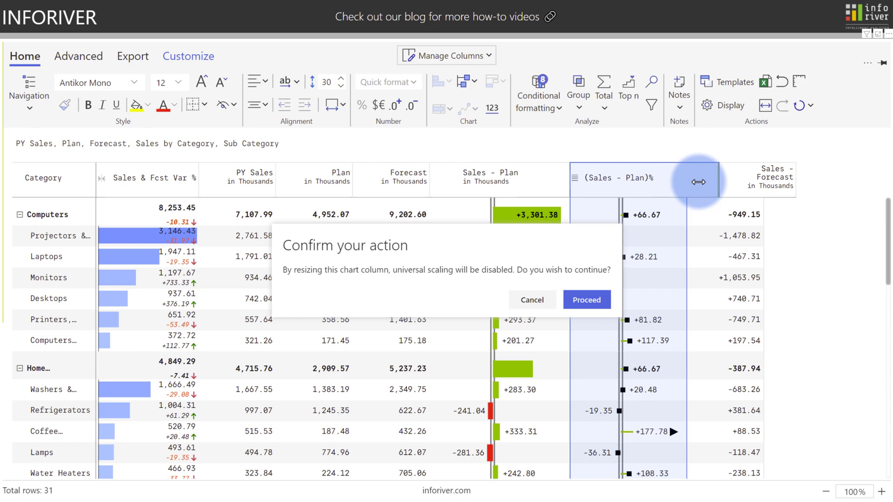
pyautogui.click(587, 300)
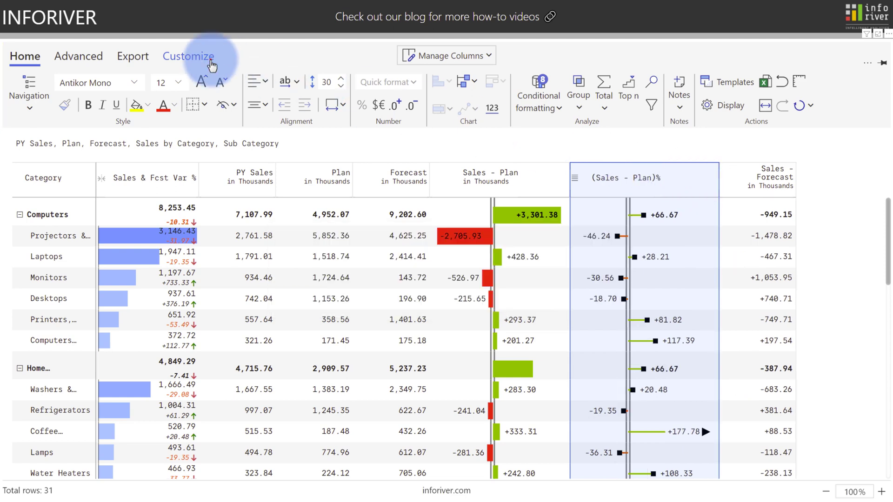
# Enable outlier marking on the lollipop chart with a -15% negative threshold
pyautogui.click(187, 56)
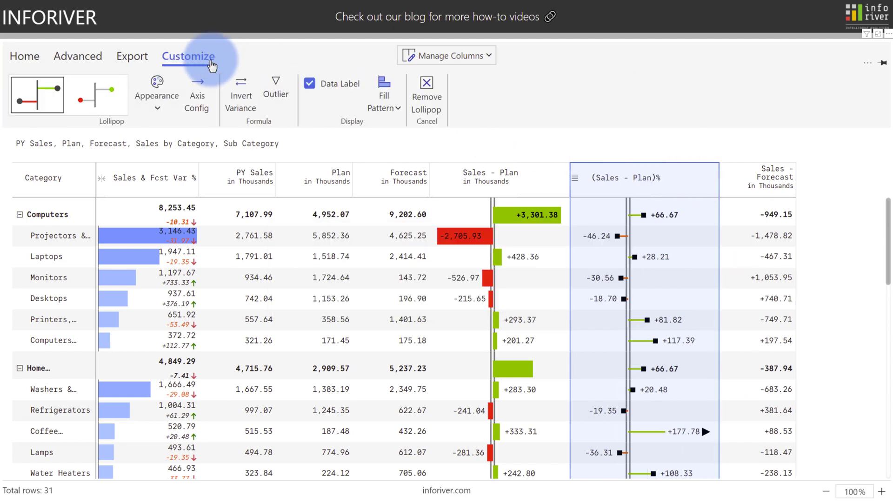
pyautogui.moveTo(275, 94)
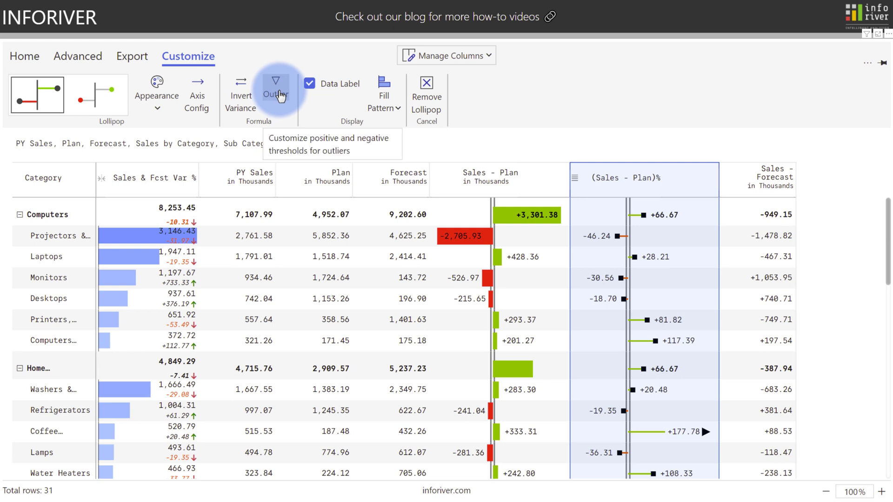
pyautogui.click(275, 90)
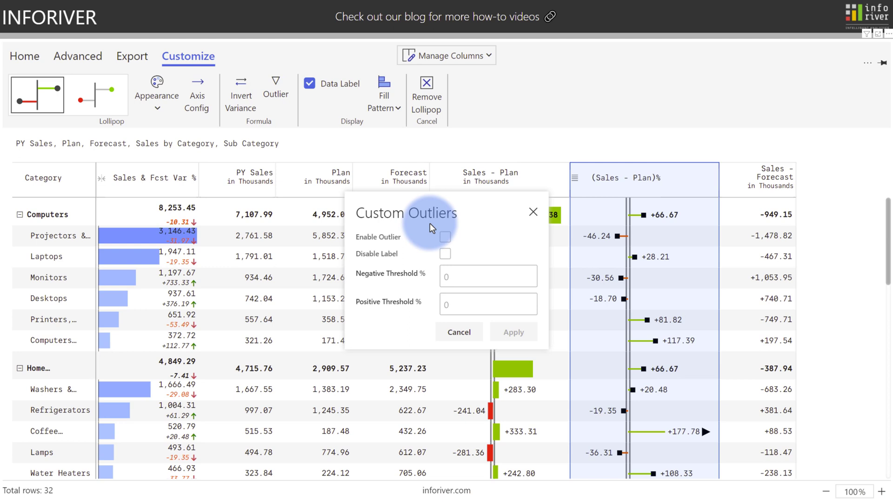
pyautogui.click(446, 236)
pyautogui.write('-15')
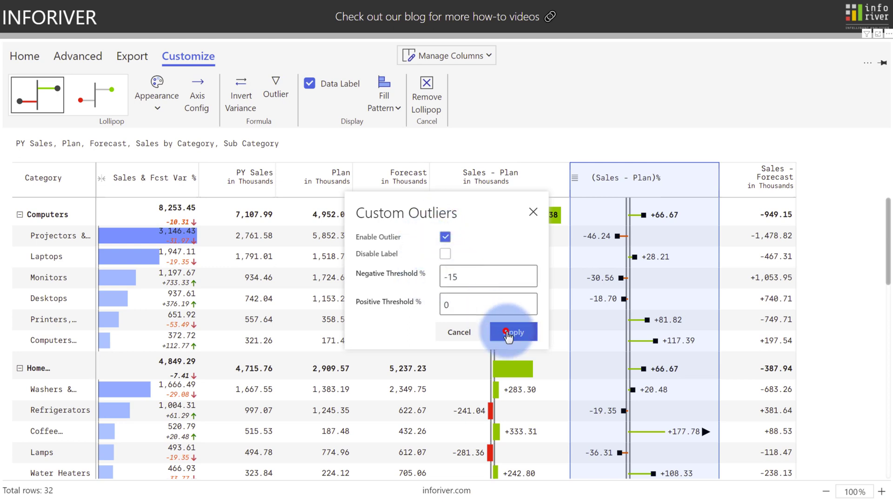
pyautogui.click(511, 332)
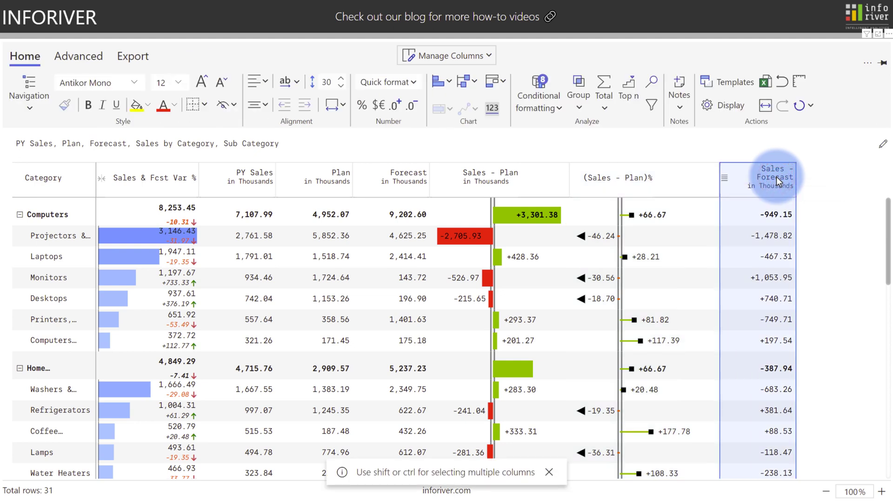
# Add a waterfall chart to Sales - Forecast and make it continuous
pyautogui.click(492, 82)
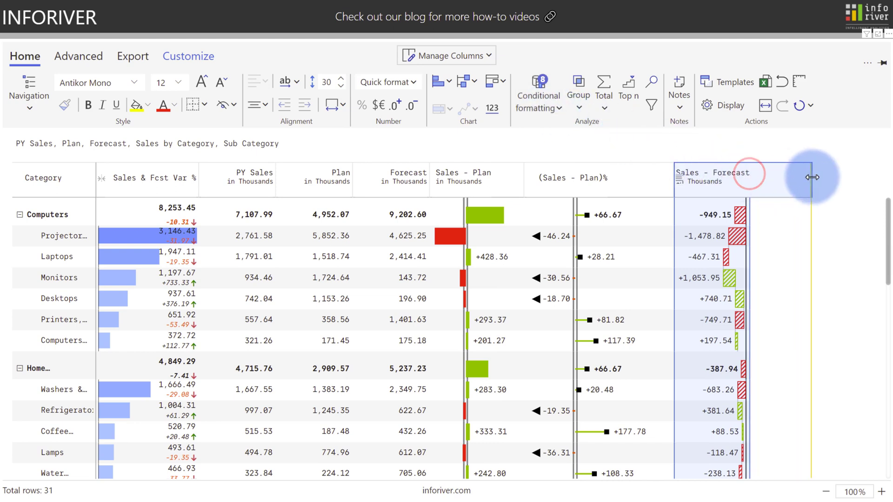
pyautogui.click(188, 56)
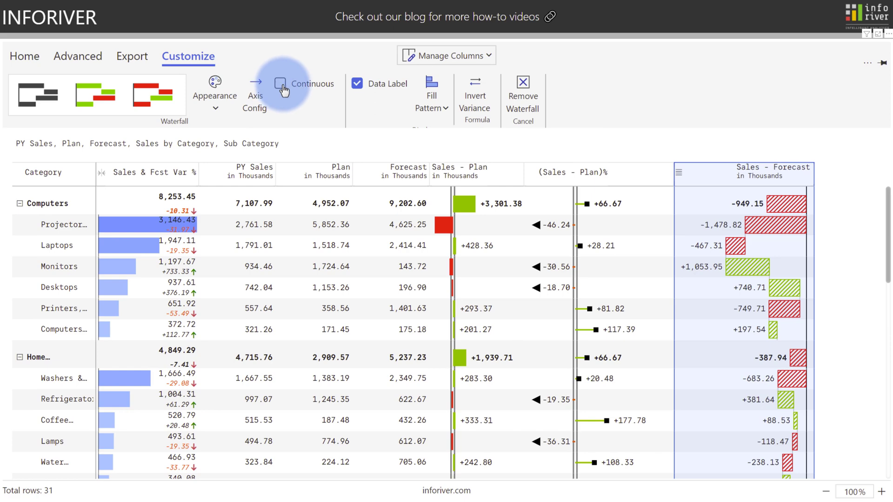
pyautogui.click(280, 83)
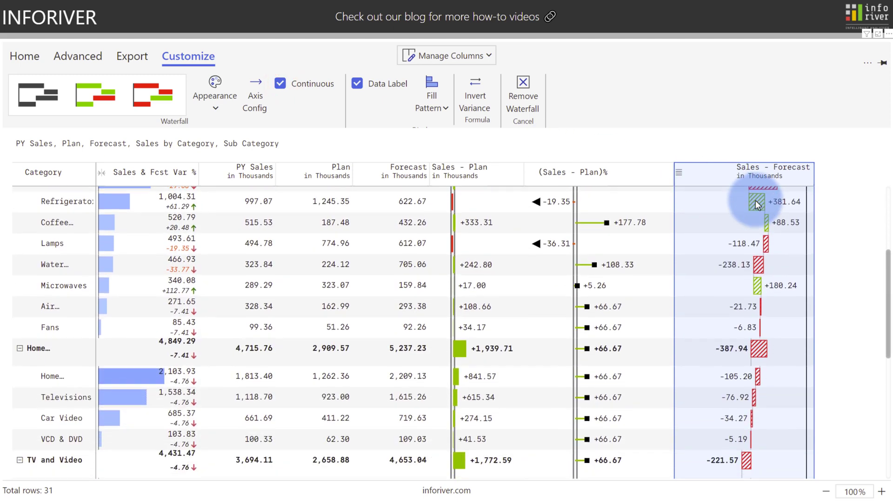
pyautogui.scroll(-3)
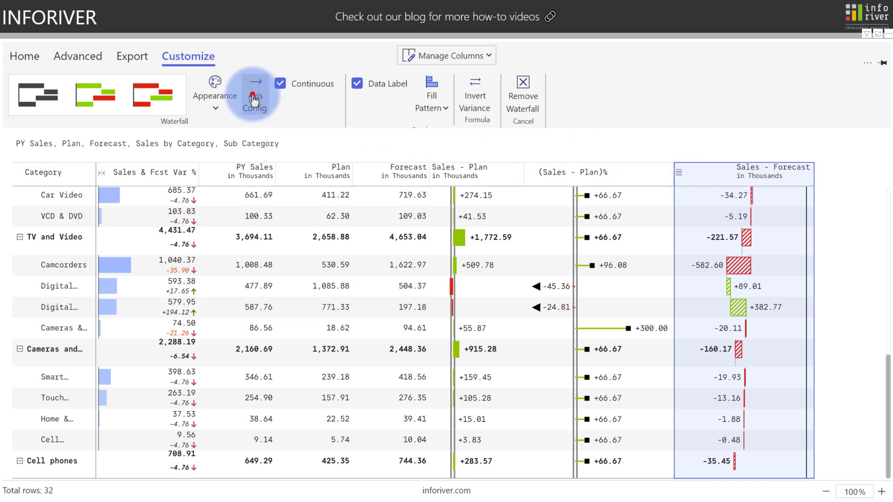
# Show the Y axis scale in the waterfall chart's Axis Config
pyautogui.click(255, 89)
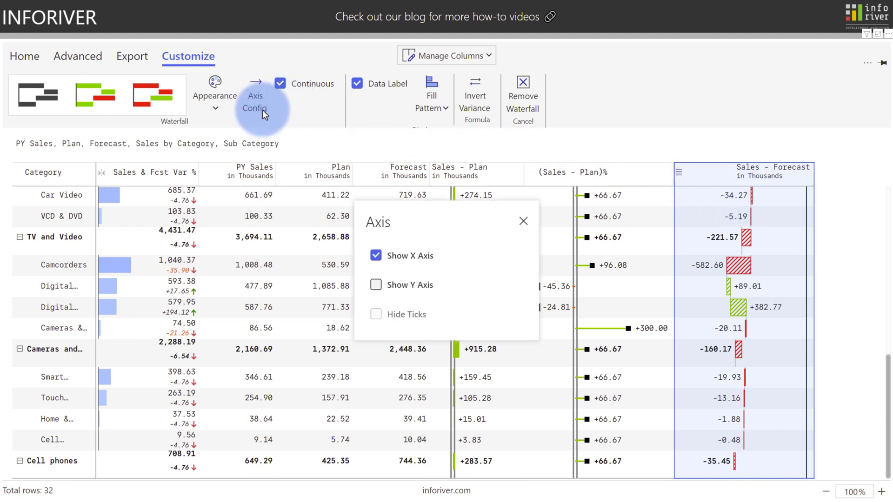
pyautogui.click(376, 285)
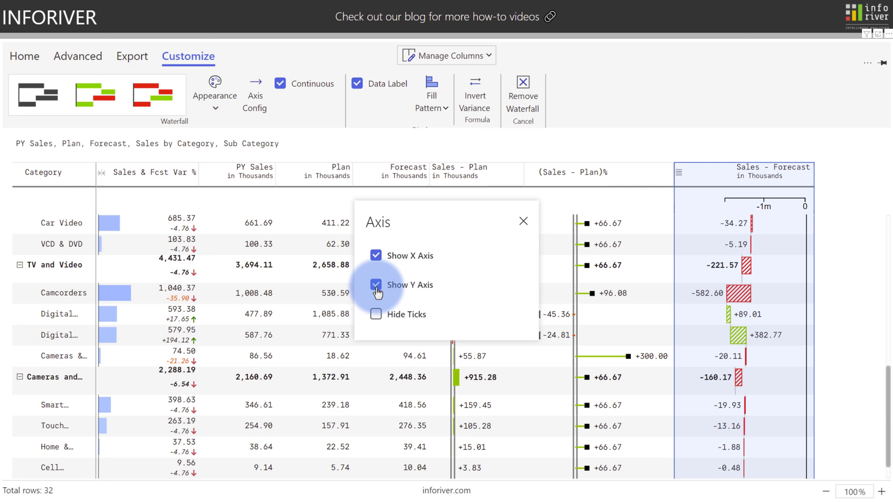
pyautogui.click(522, 222)
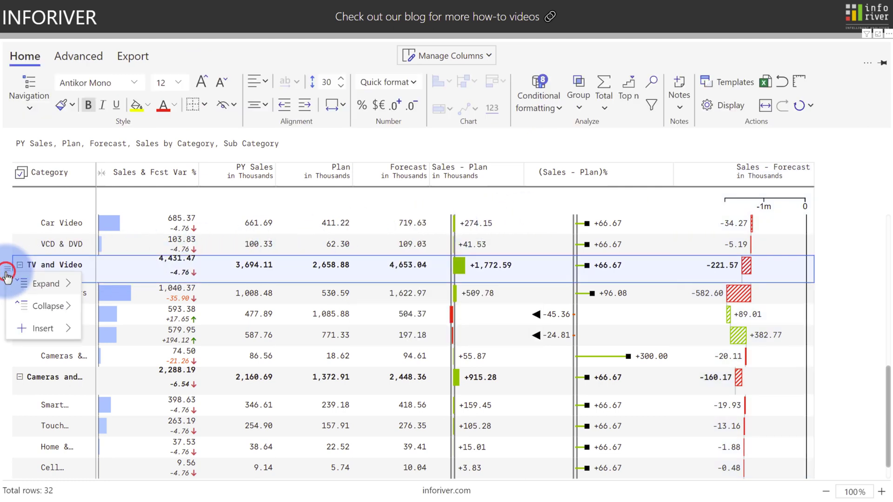
# Set the hierarchy row total position to bottom in the Display settings
pyautogui.click(47, 306)
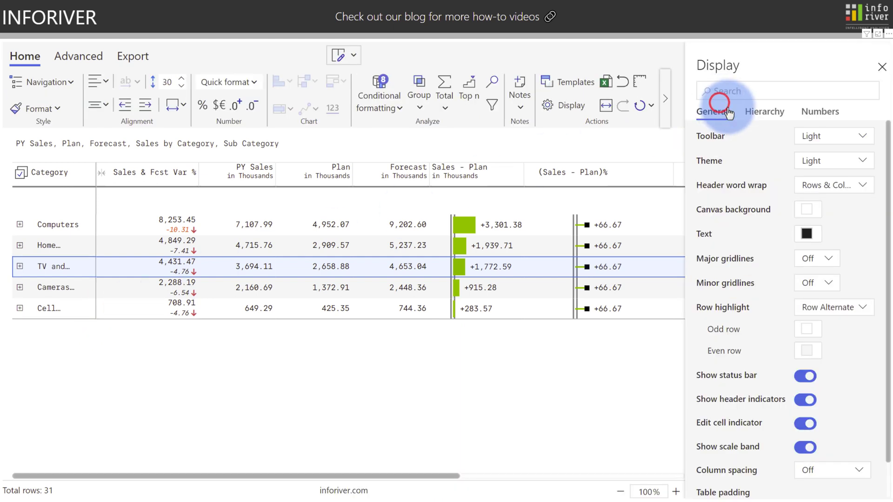
pyautogui.click(821, 111)
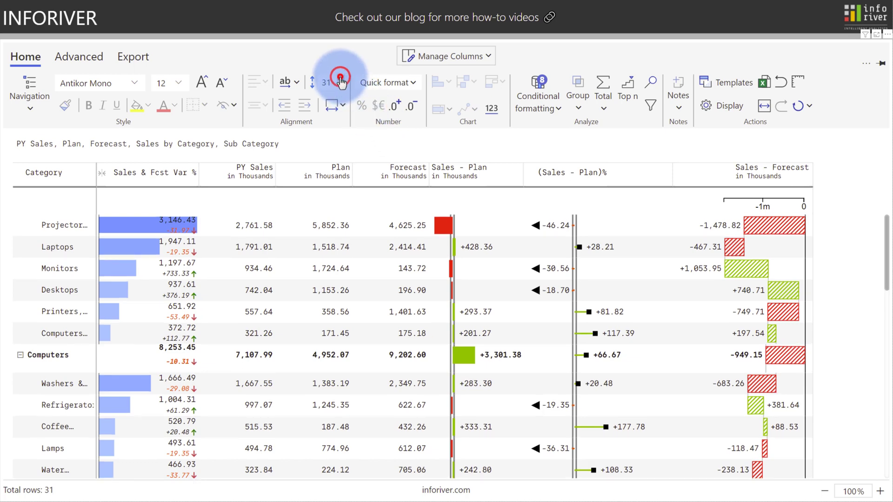
# Review measures and widths in Manage Columns, then show the report with Month Year across columns
pyautogui.click(340, 78)
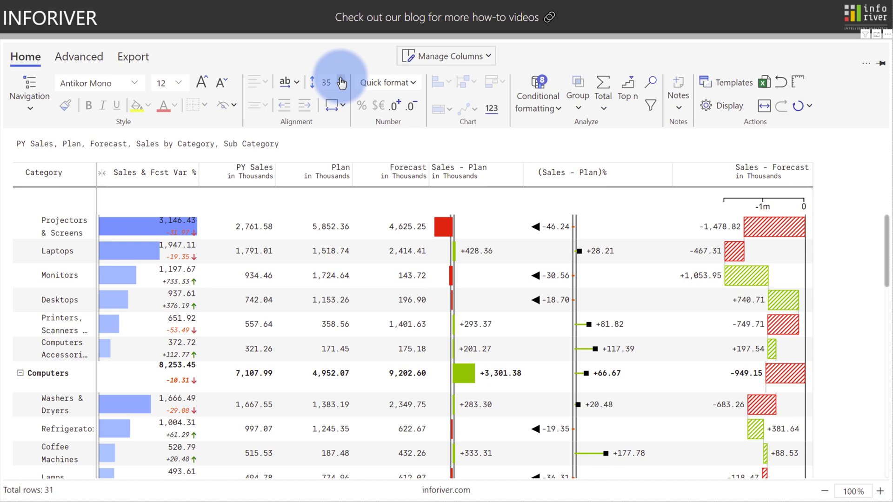
pyautogui.click(446, 56)
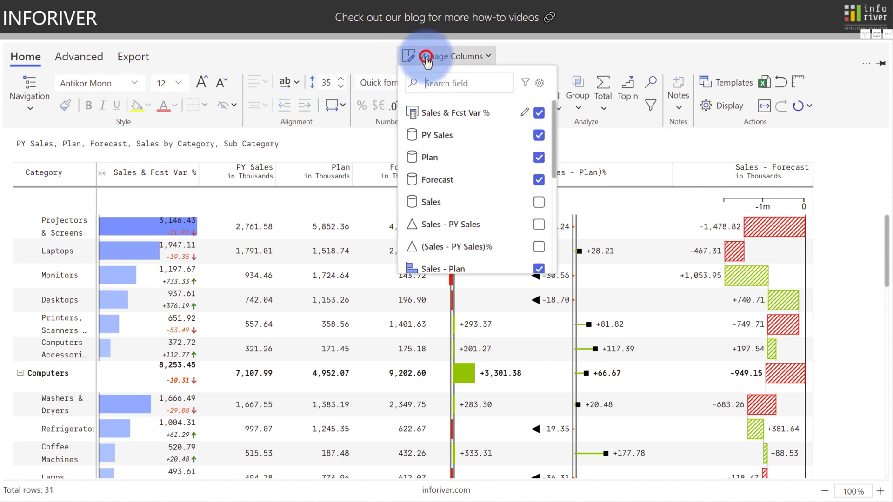
pyautogui.click(445, 55)
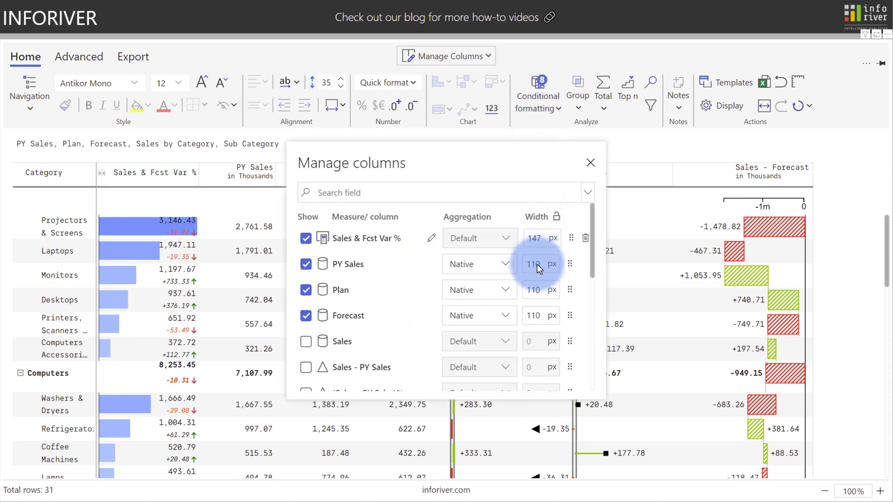
pyautogui.click(590, 163)
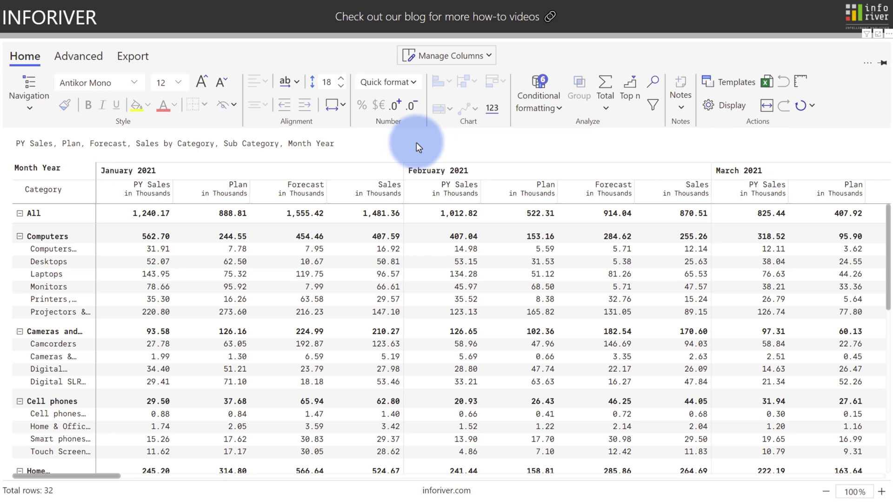
# Add a Line Linear sparkline column showing the Sales trend per category
pyautogui.click(377, 188)
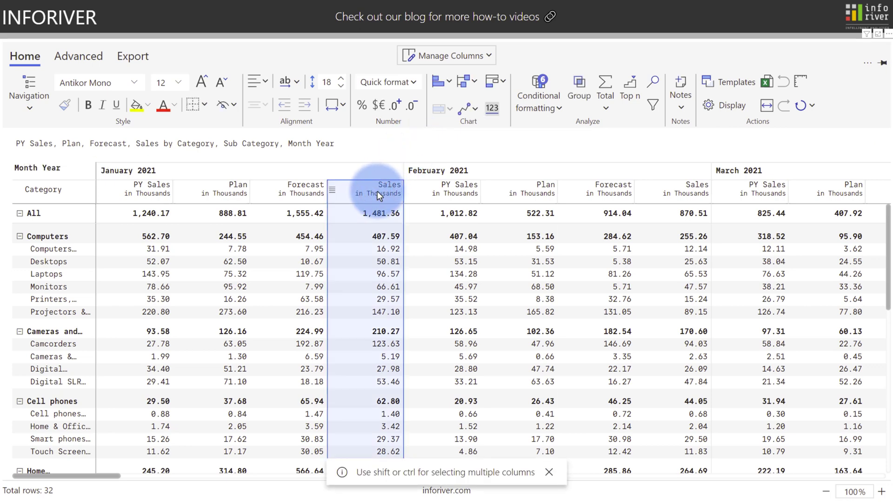
pyautogui.moveTo(467, 97)
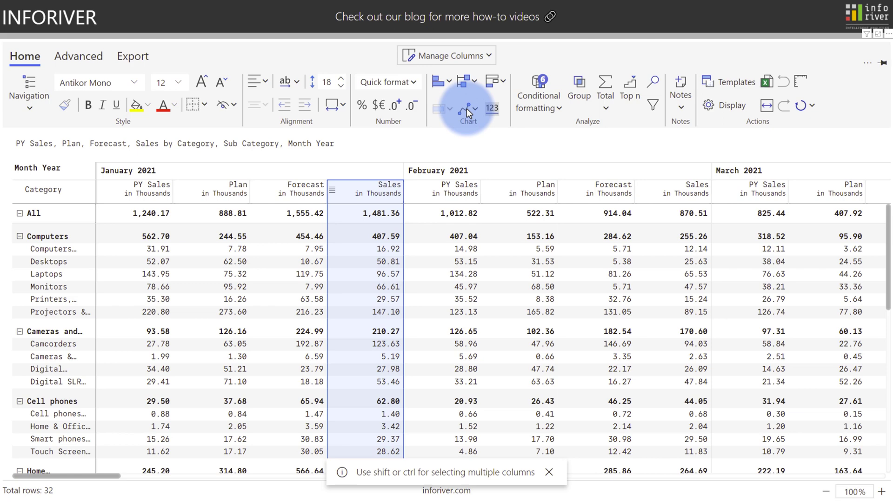
pyautogui.click(467, 110)
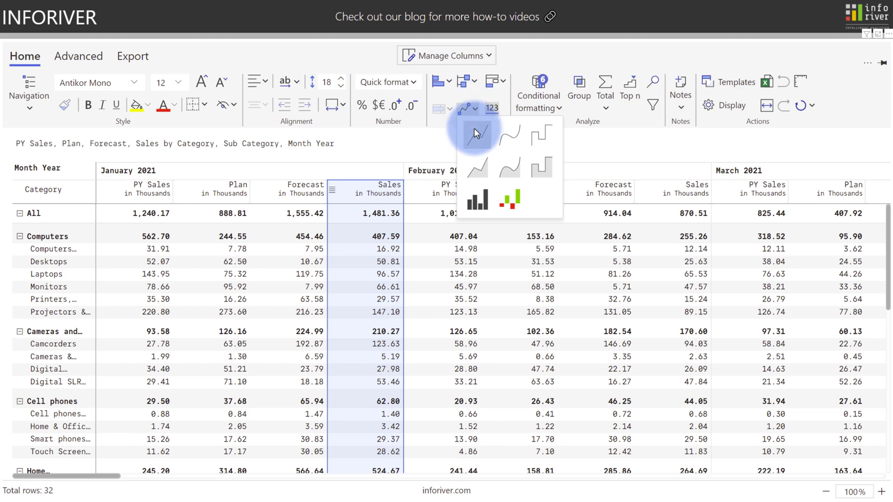
pyautogui.moveTo(478, 132)
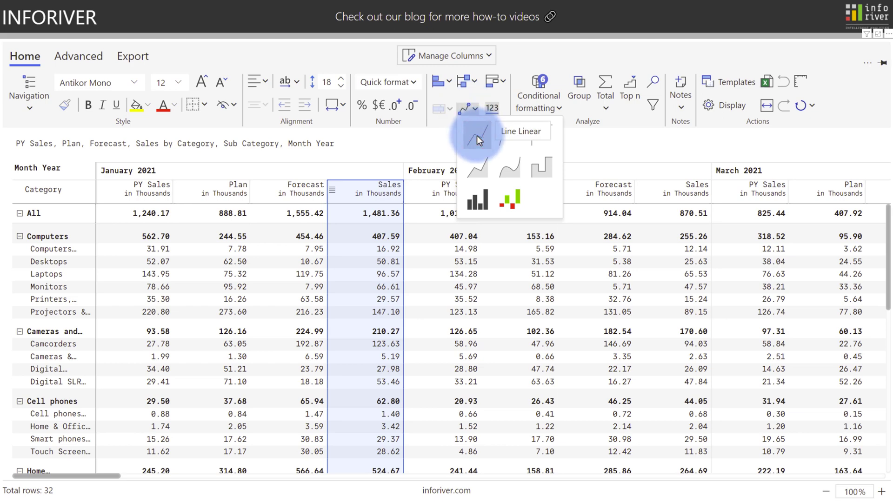
pyautogui.click(476, 143)
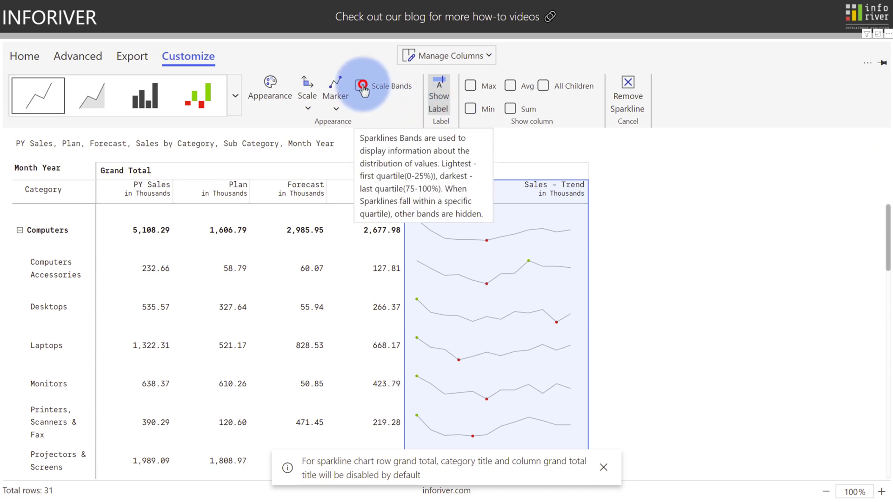
# Turn on scale bands and scale the sparklines separately by hierarchy level
pyautogui.click(364, 86)
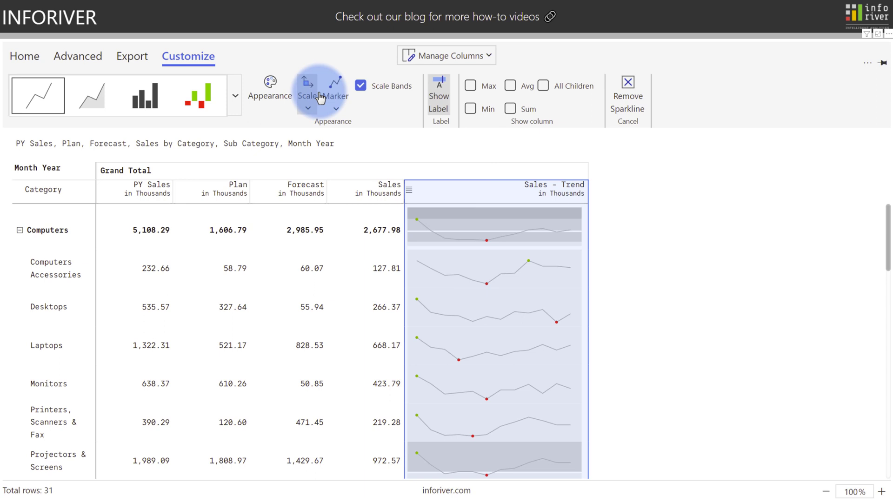
pyautogui.click(306, 88)
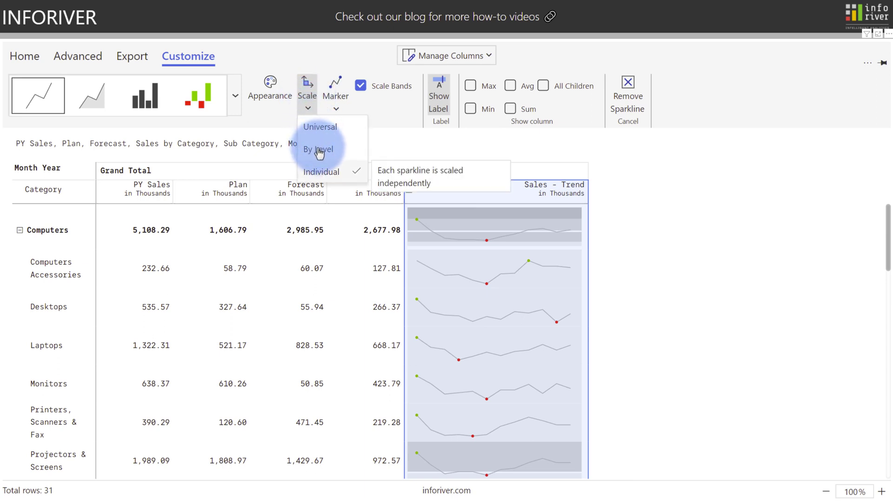
pyautogui.click(319, 149)
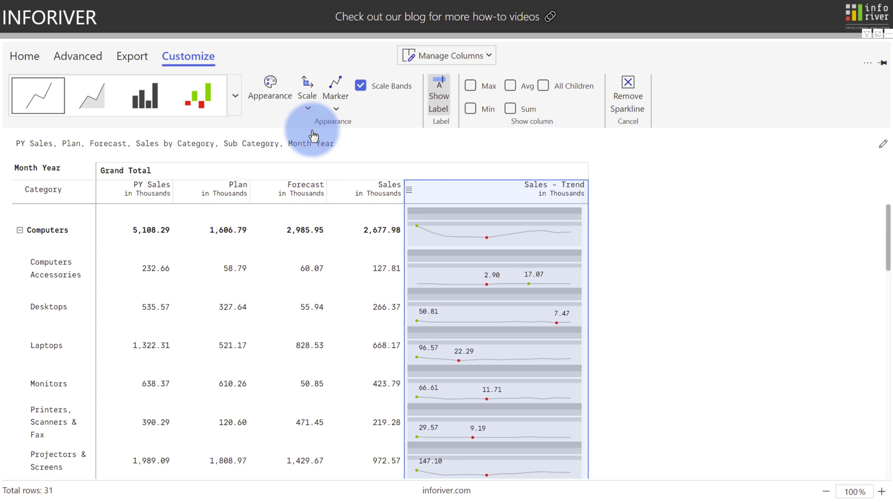
pyautogui.moveTo(314, 134)
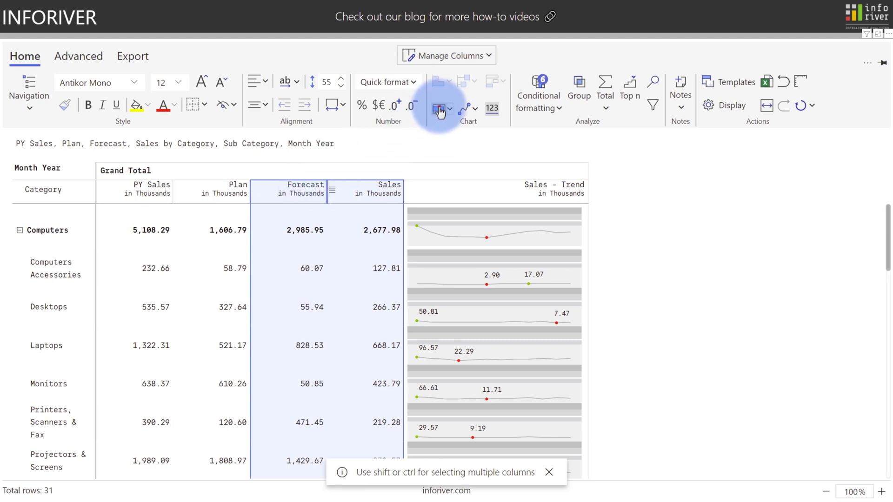
pyautogui.click(438, 108)
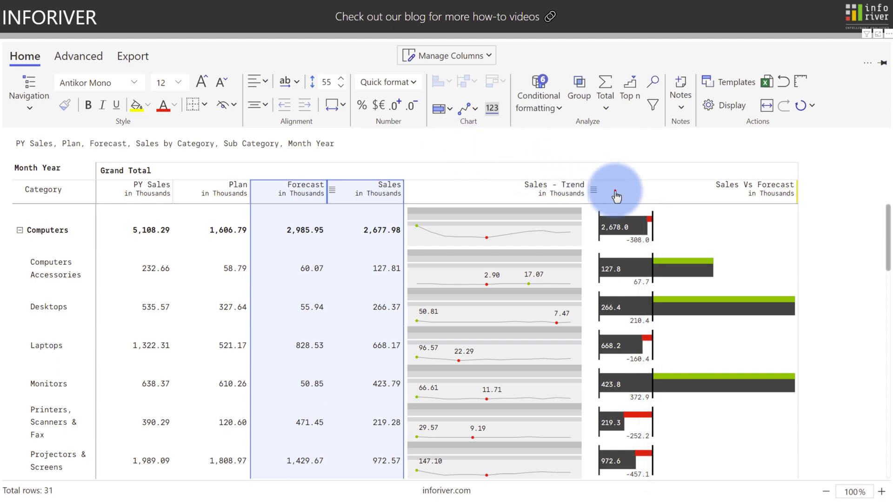
pyautogui.click(616, 194)
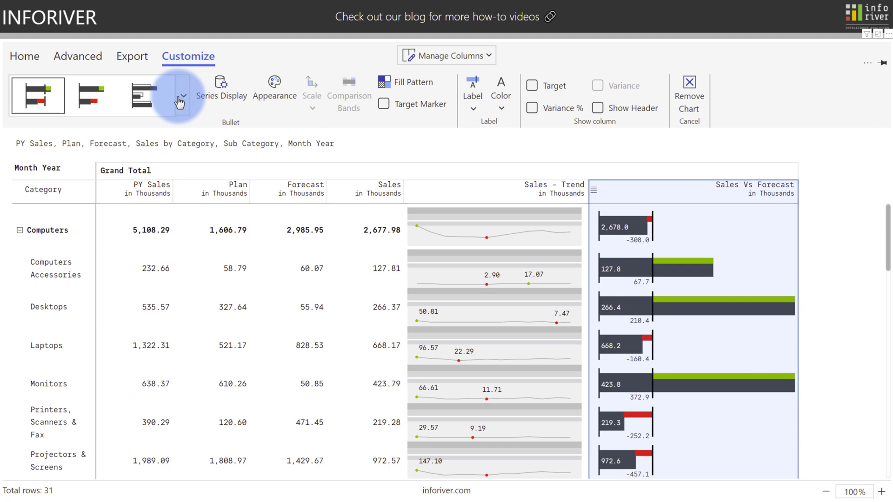
pyautogui.moveTo(179, 103)
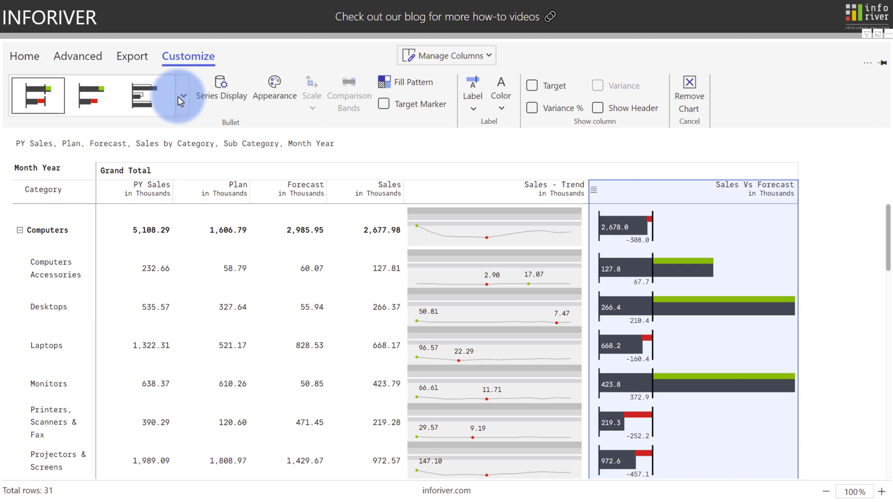
pyautogui.click(384, 103)
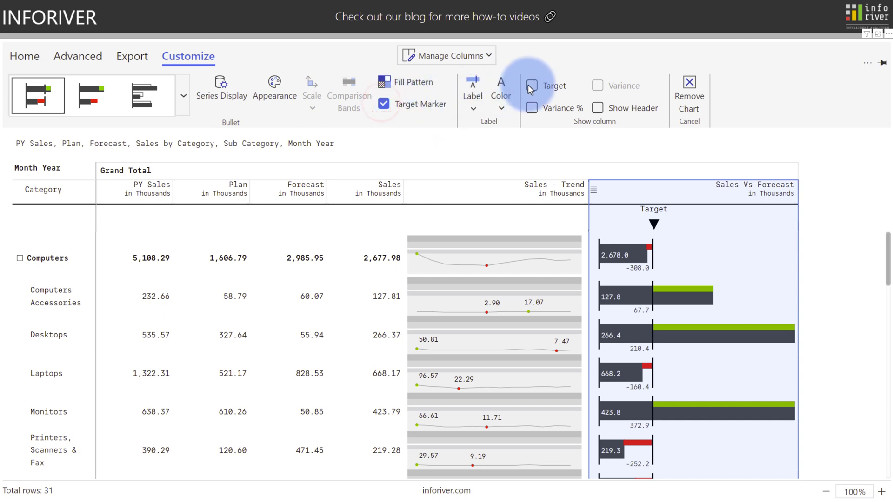
pyautogui.click(532, 85)
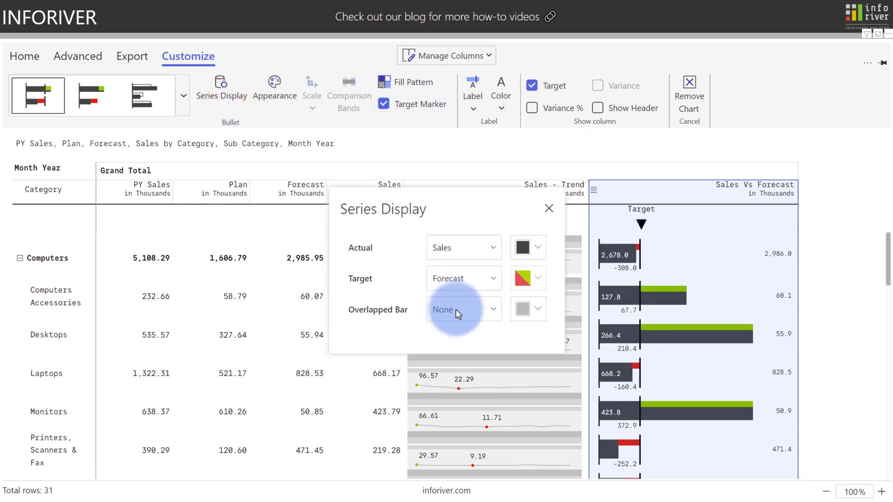
pyautogui.click(461, 309)
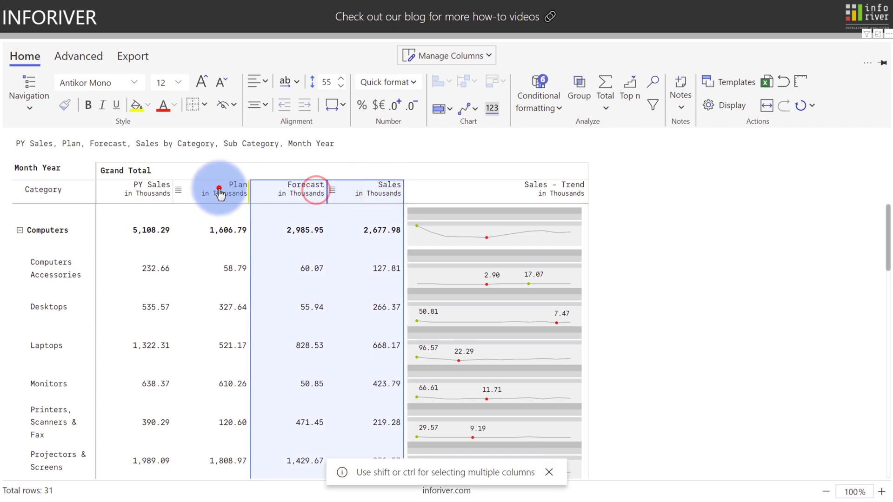
pyautogui.click(448, 108)
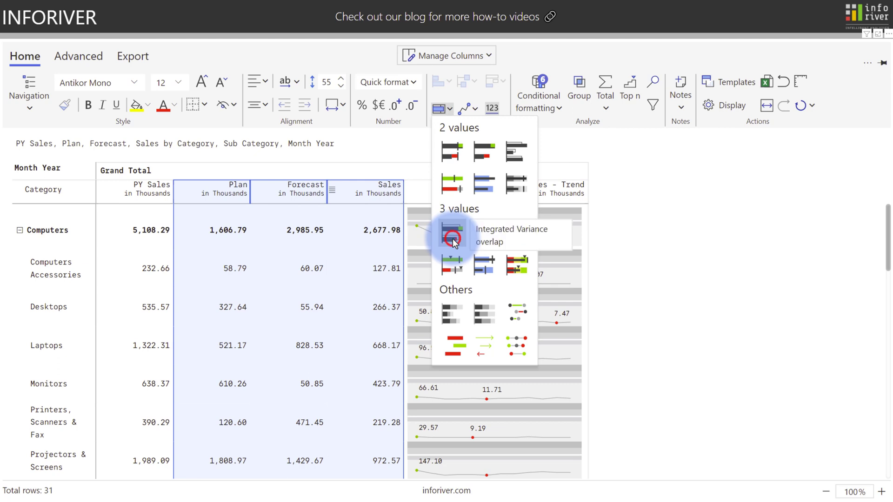
pyautogui.click(452, 235)
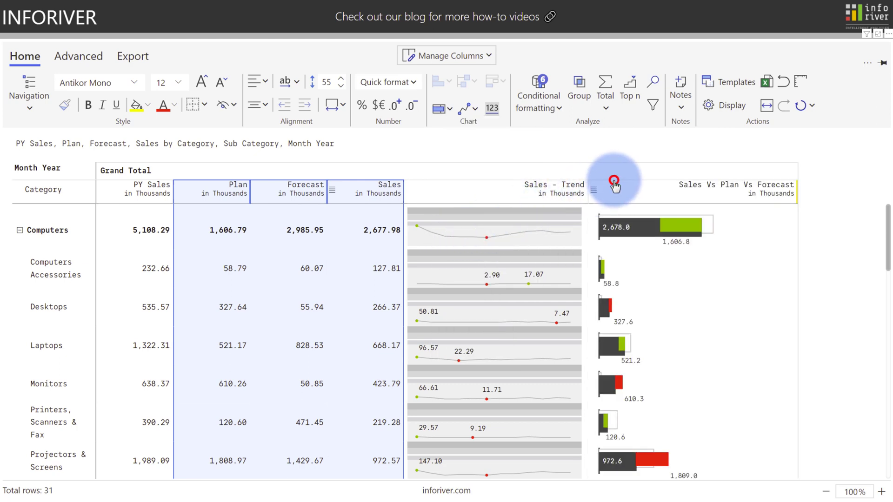
pyautogui.click(613, 185)
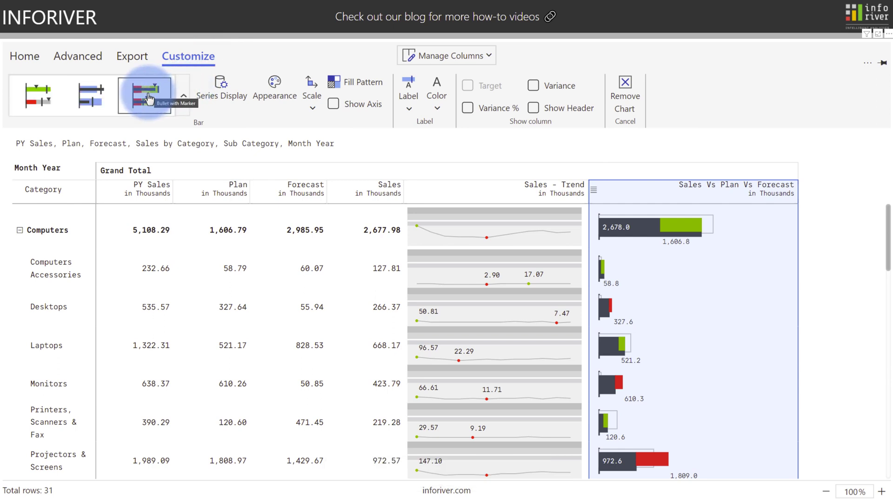
pyautogui.click(145, 95)
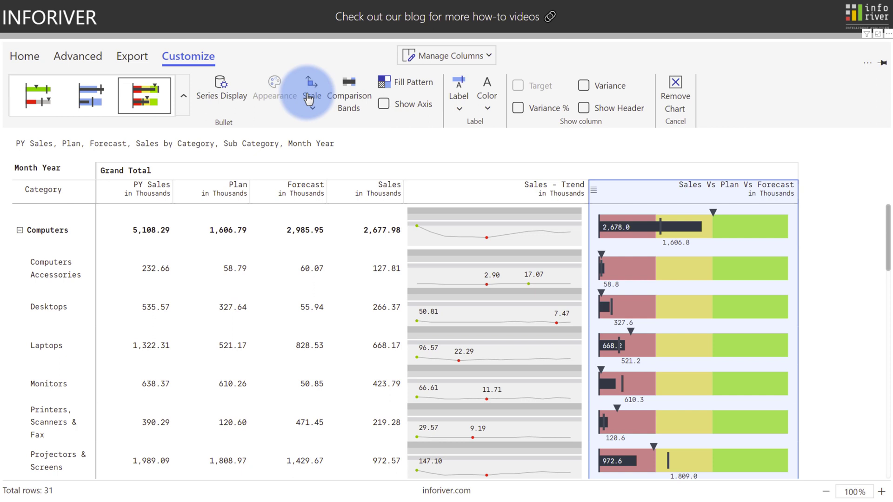
pyautogui.click(349, 94)
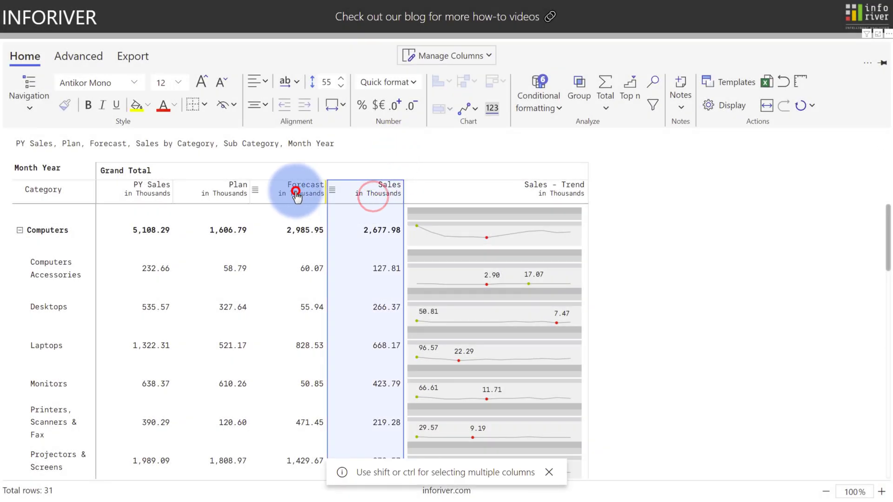
# Add a Sales Vs Forecast dumbbell plot column comparing Sales and Forecast
pyautogui.click(437, 108)
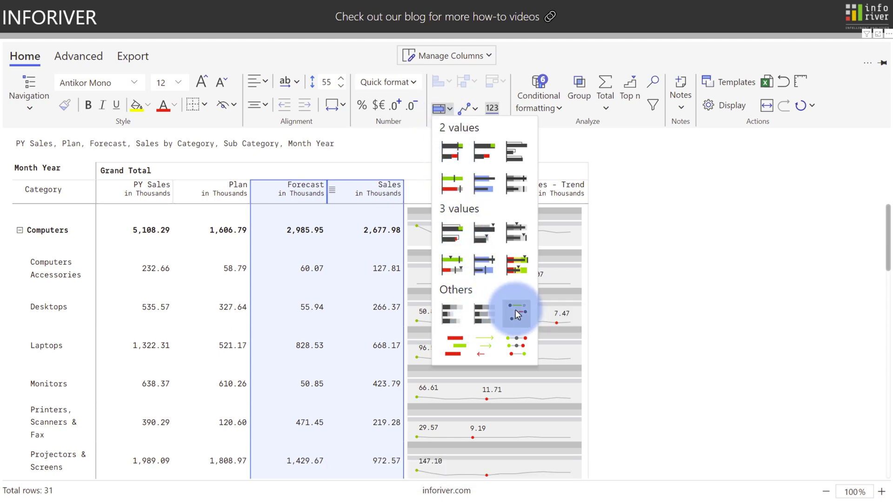
pyautogui.moveTo(515, 314)
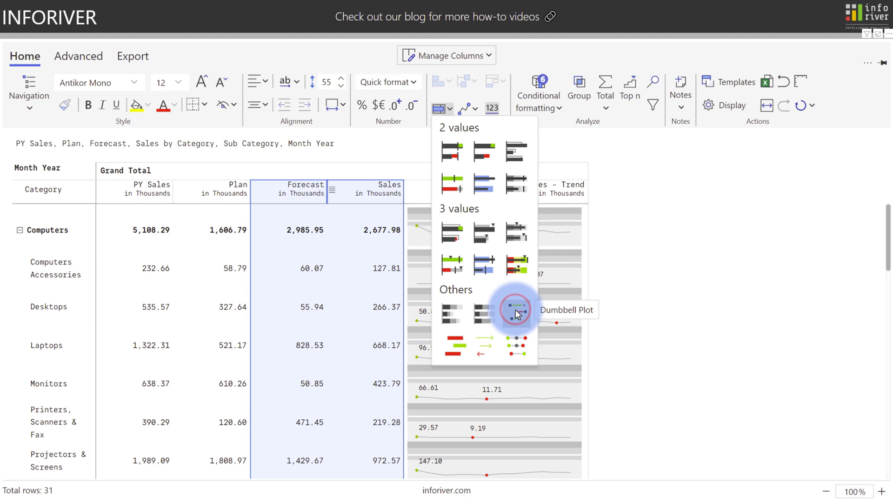
pyautogui.click(513, 312)
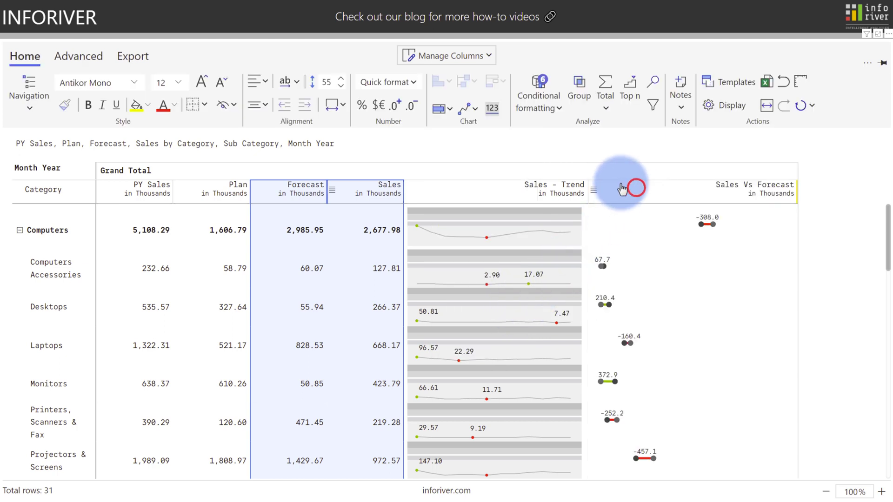
pyautogui.click(621, 188)
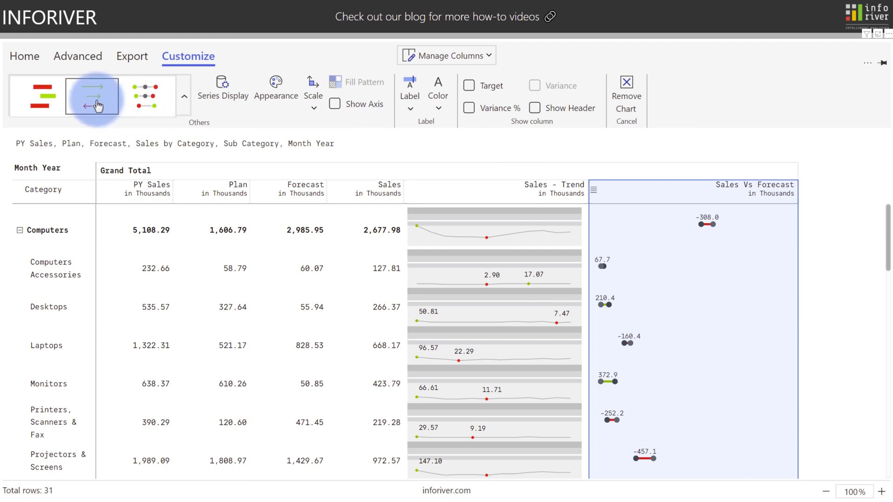
# Switch the comparison to a dot plot layout with line markers for the series
pyautogui.click(92, 96)
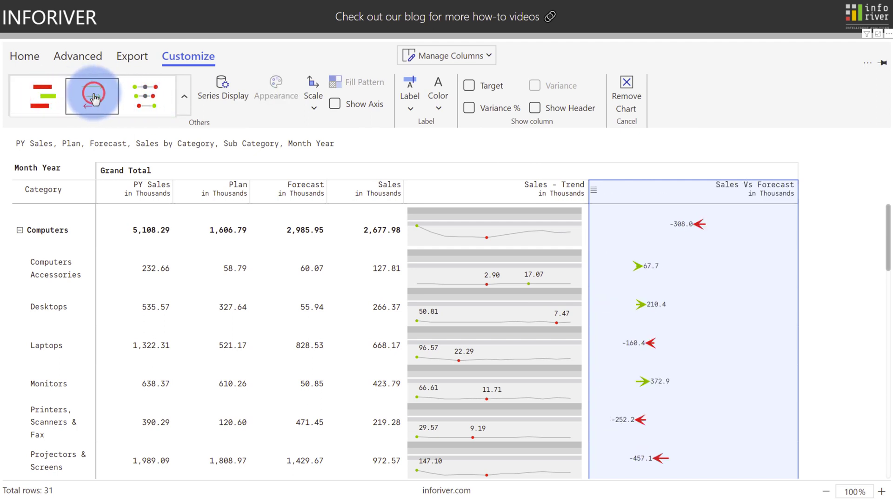
pyautogui.click(145, 96)
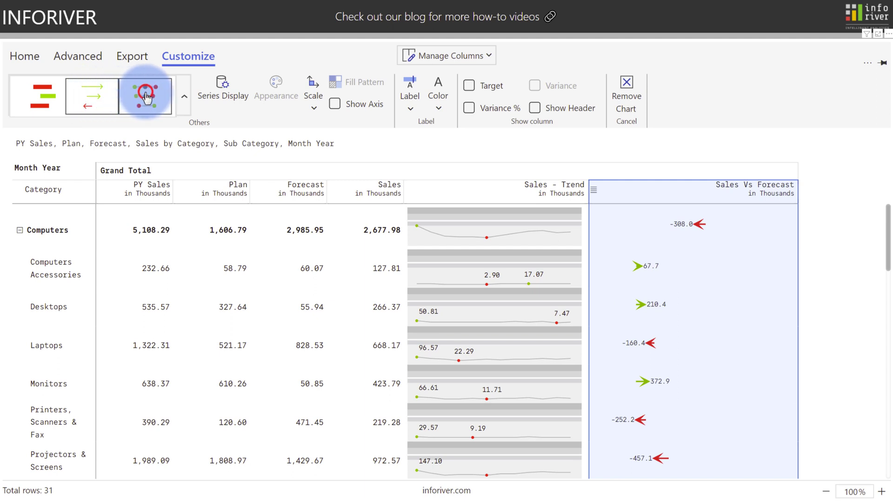
pyautogui.click(145, 95)
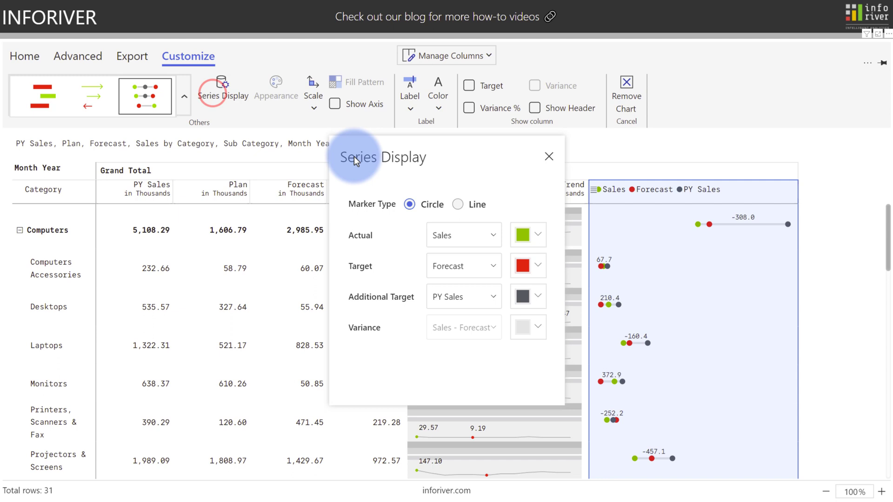
pyautogui.click(458, 204)
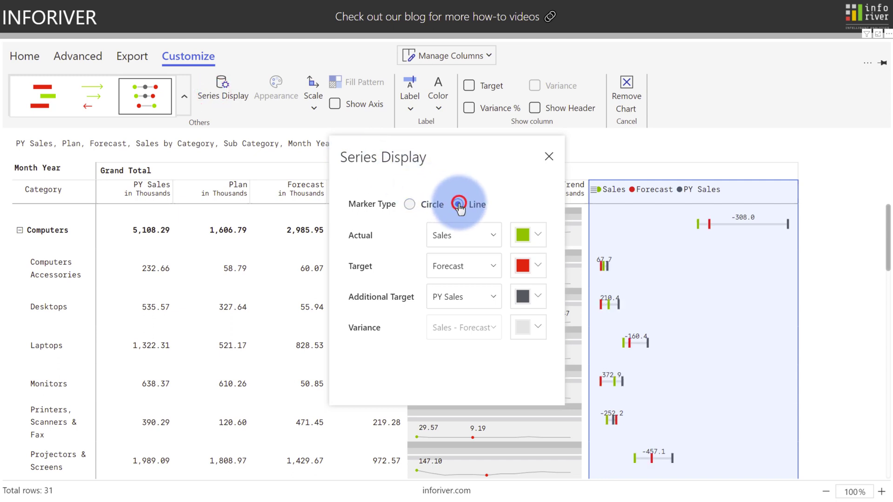